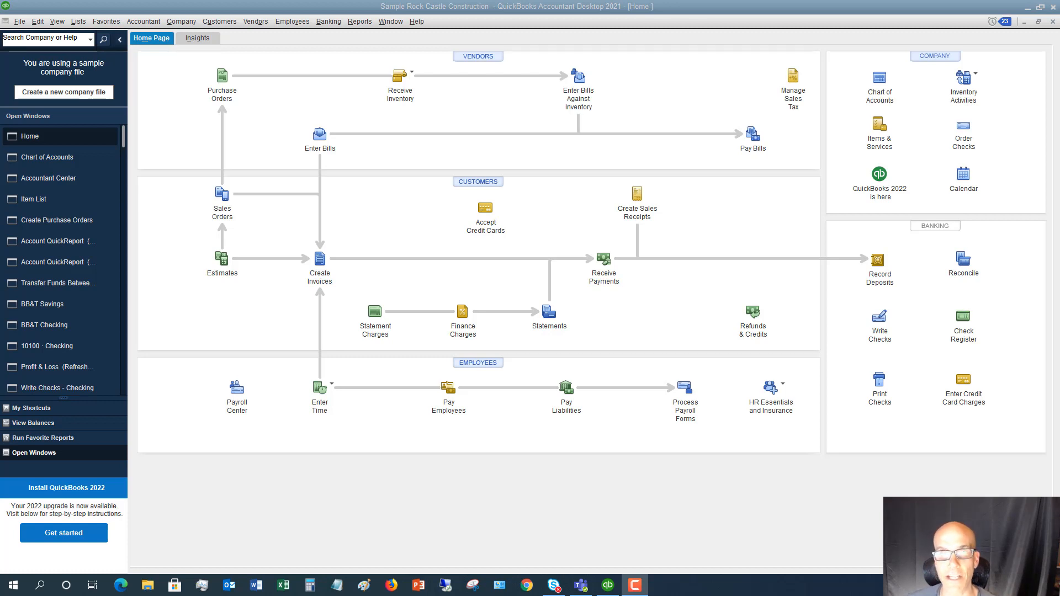
mouse_move(653, 266)
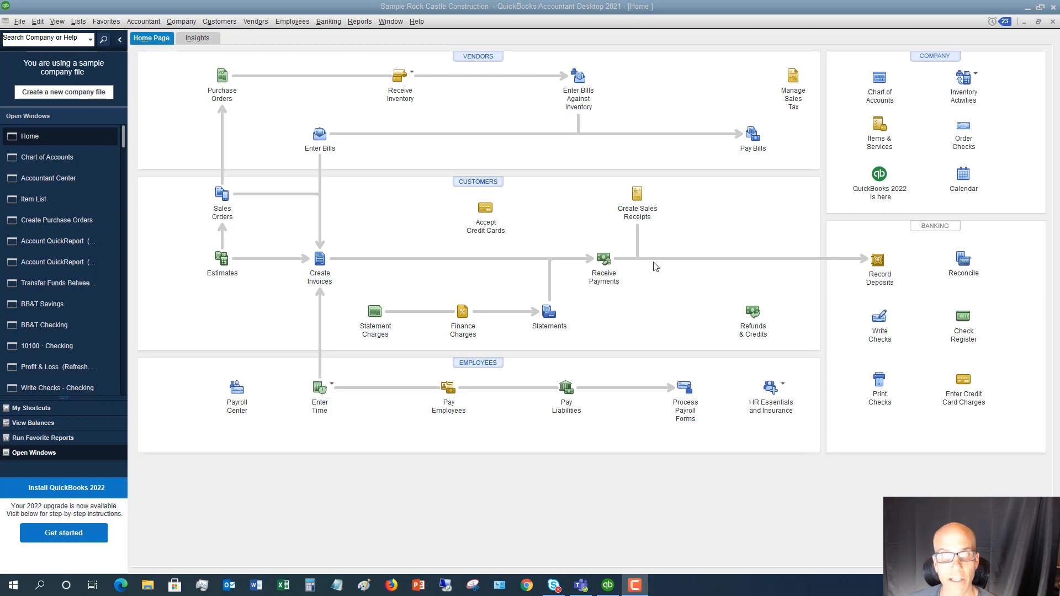
mouse_move(299, 101)
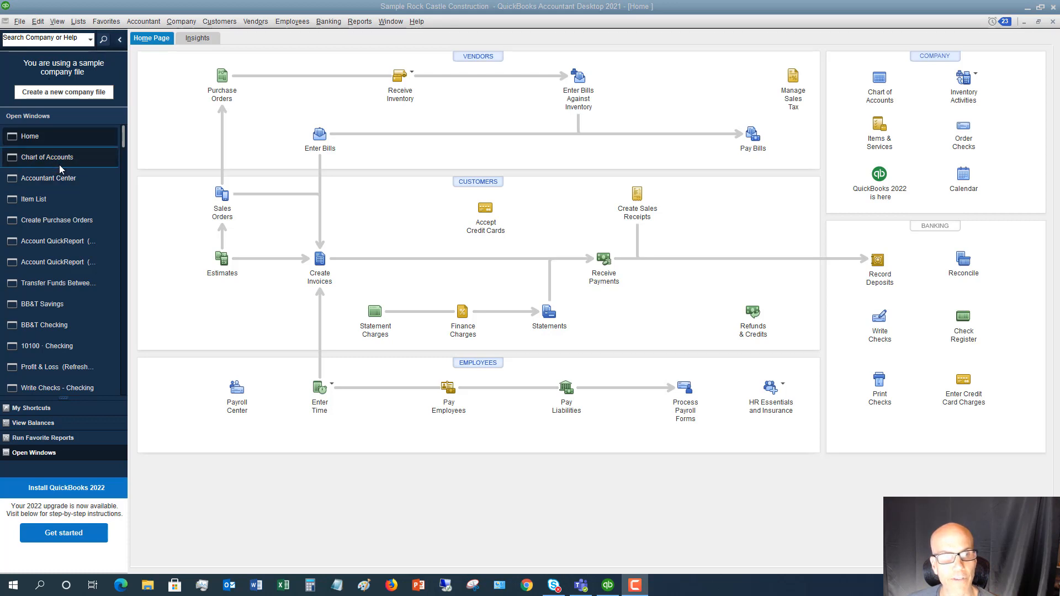
mouse_move(65, 166)
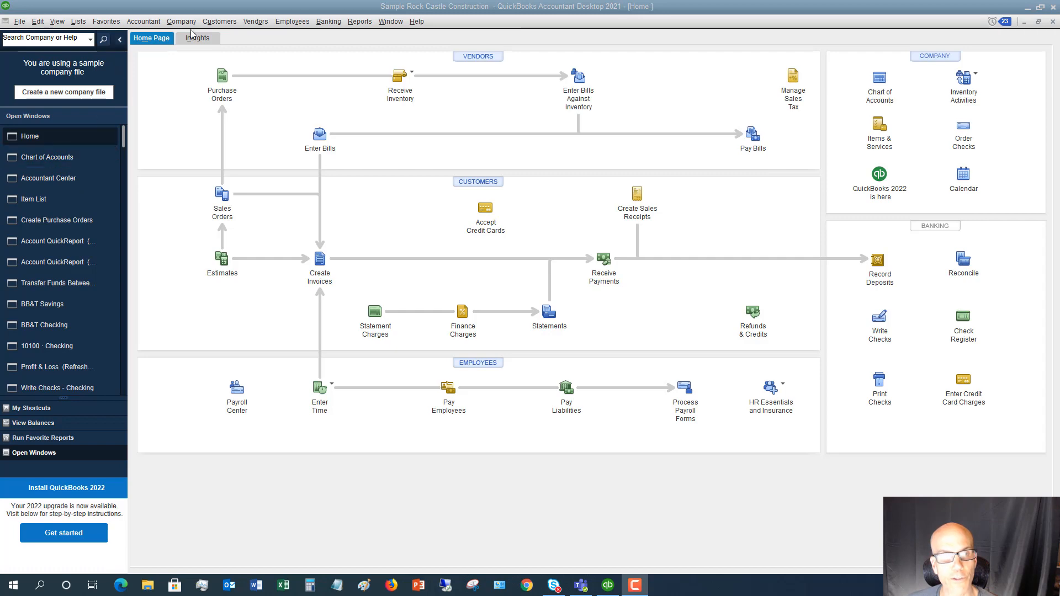
Open the Chart of Accounts from the Company commands.
click(180, 21)
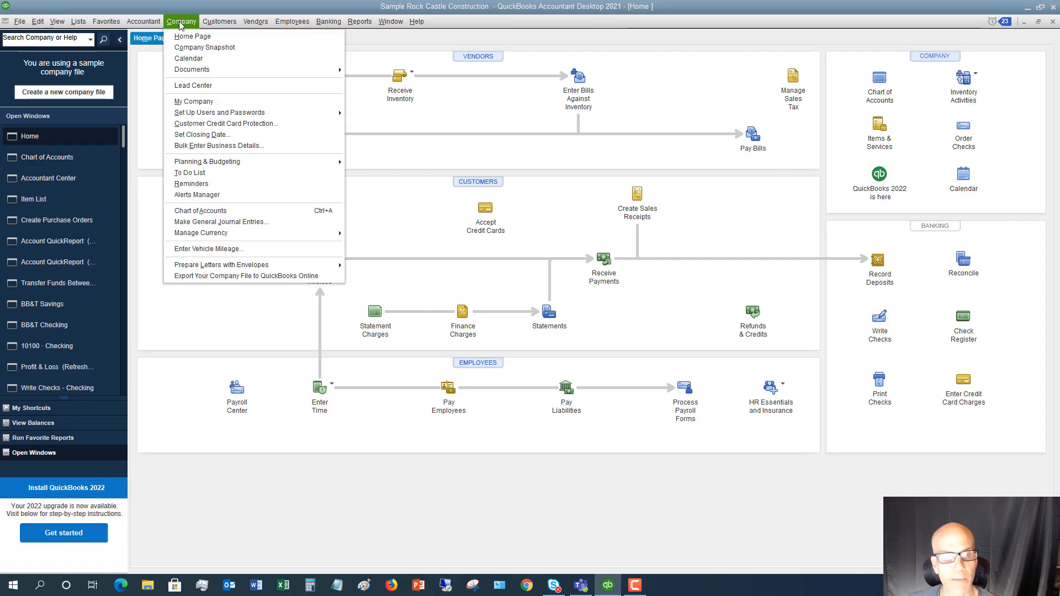
click(200, 210)
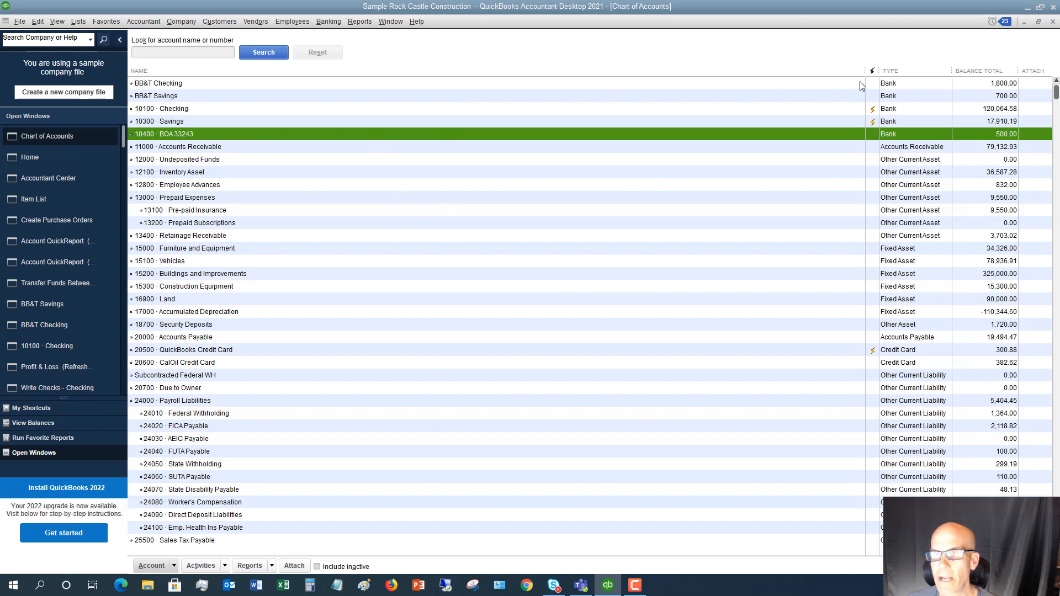
mouse_move(263, 98)
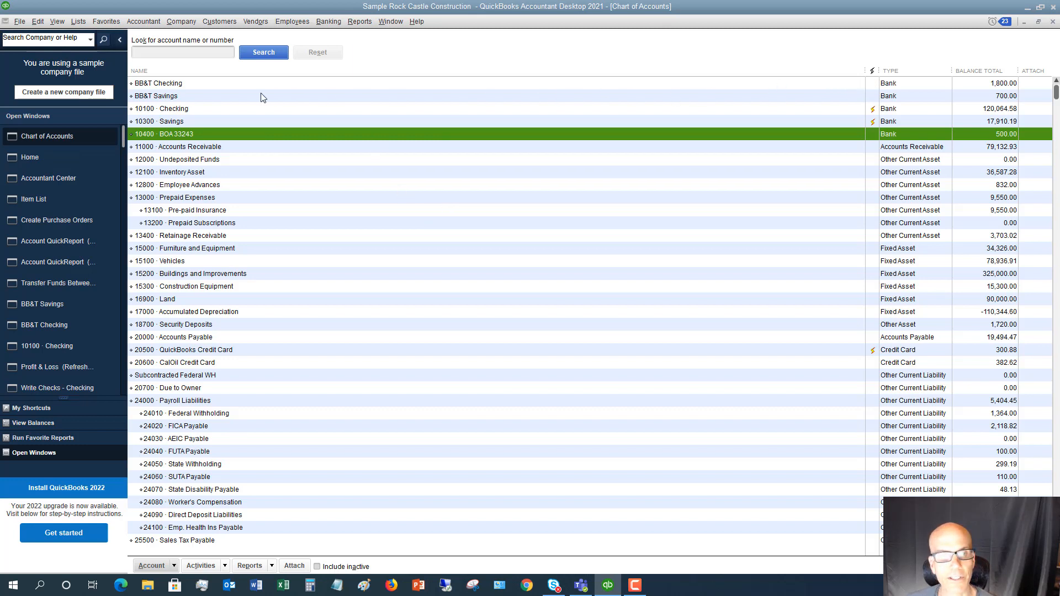
mouse_move(217, 134)
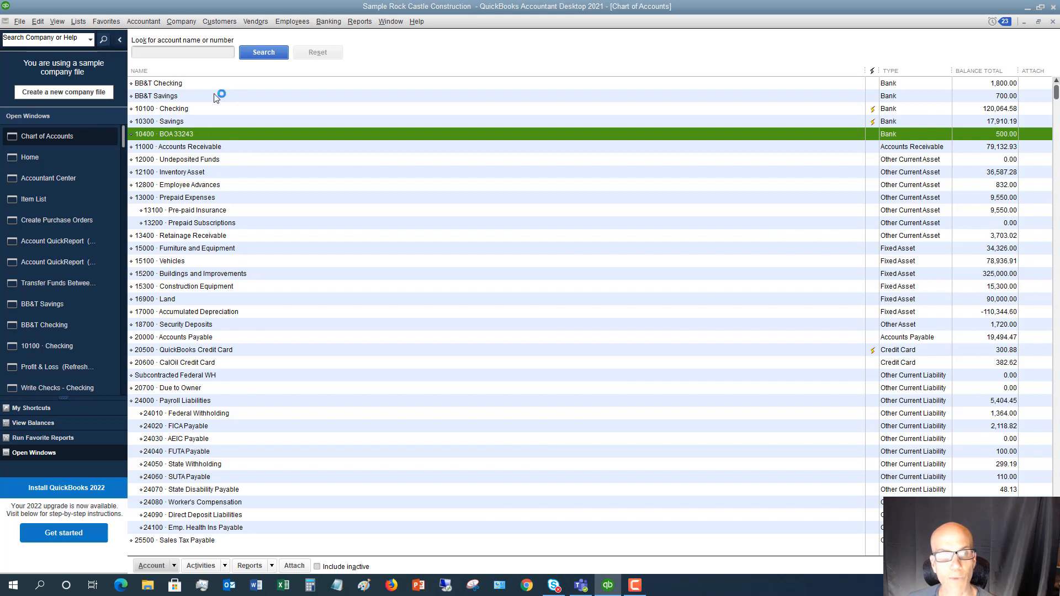
mouse_move(152, 141)
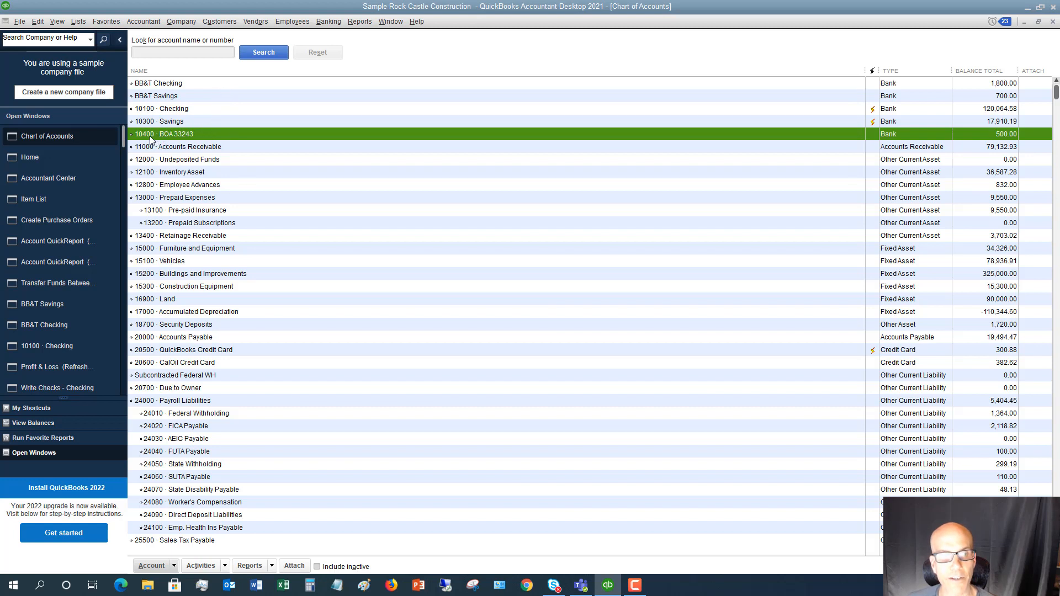
Begin a new account from the Chart of Accounts and continue with Bank as its type.
right_click(173, 108)
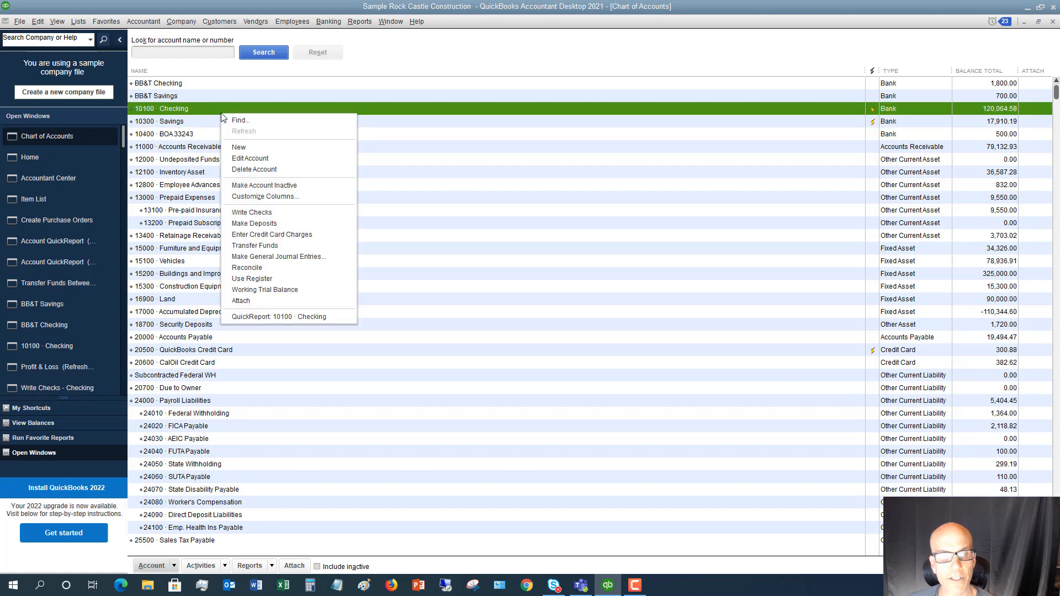
click(352, 146)
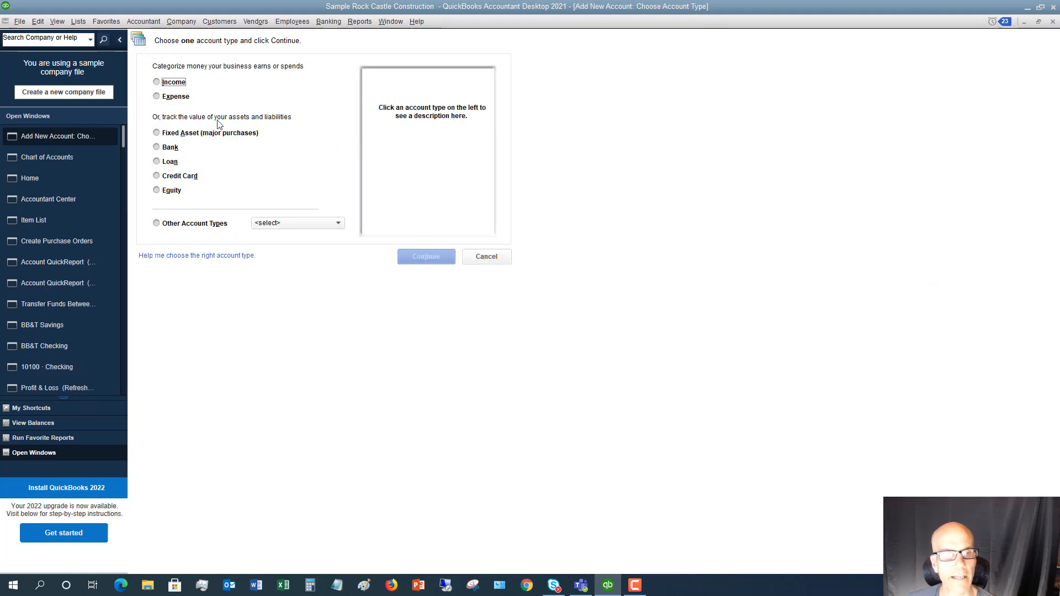
click(155, 147)
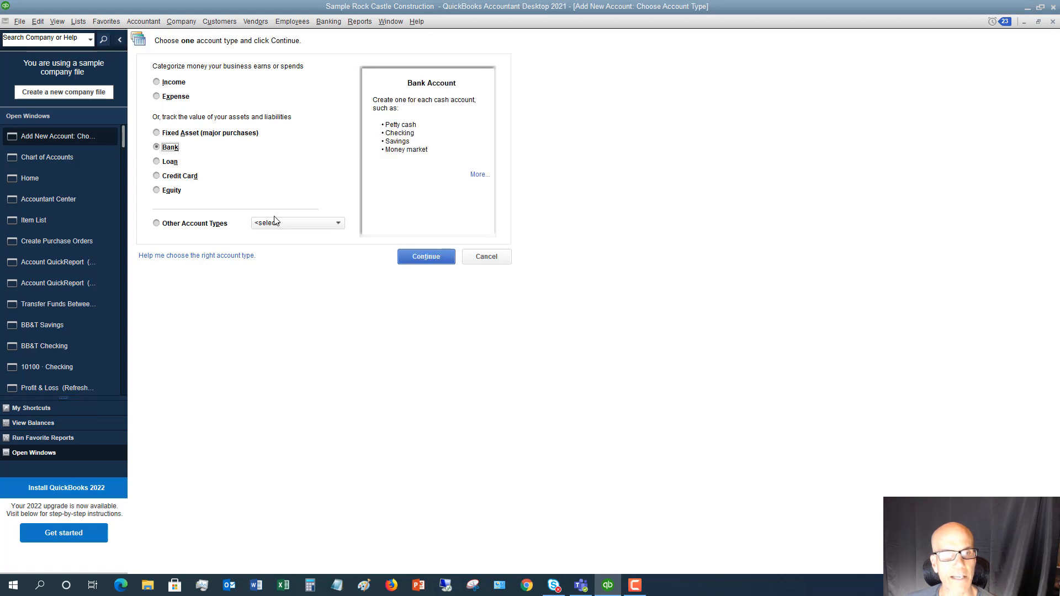
click(425, 256)
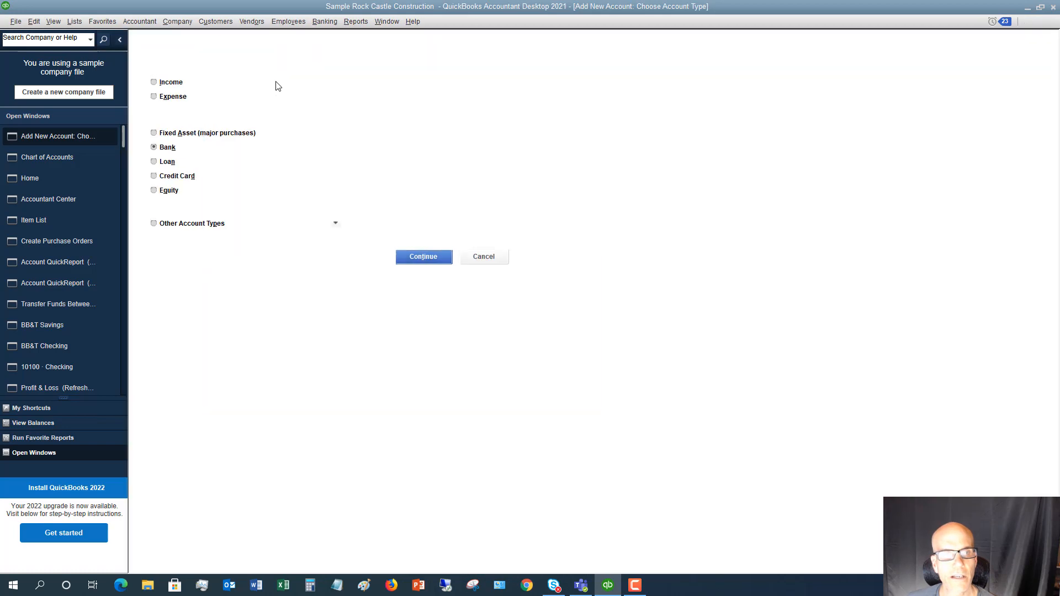
Enter account number 10450 and the name Petty Cash for the new bank account.
click(423, 256)
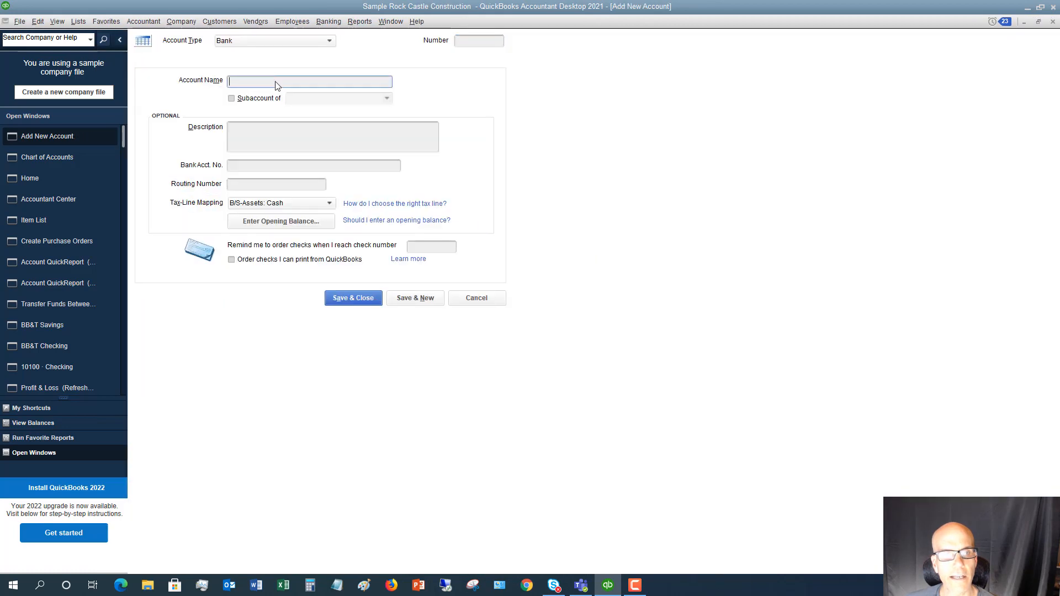
click(478, 41)
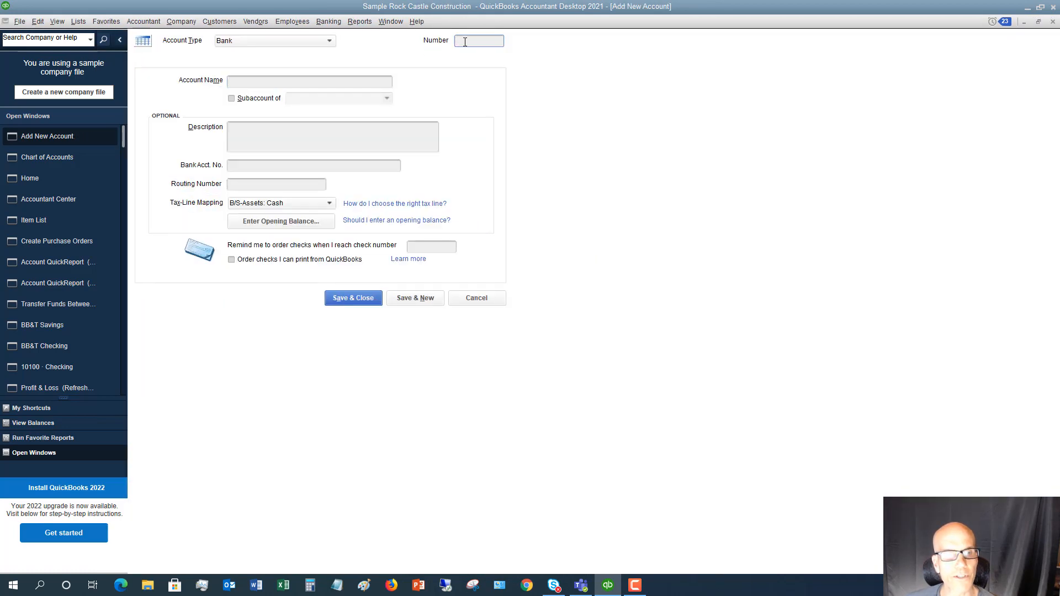
click(46, 157)
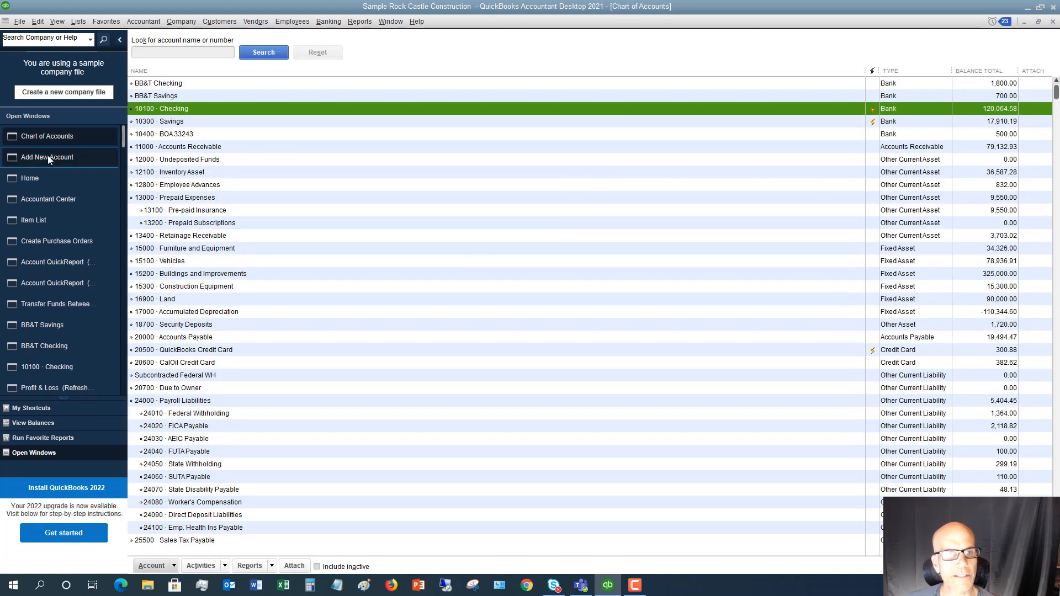
click(48, 156)
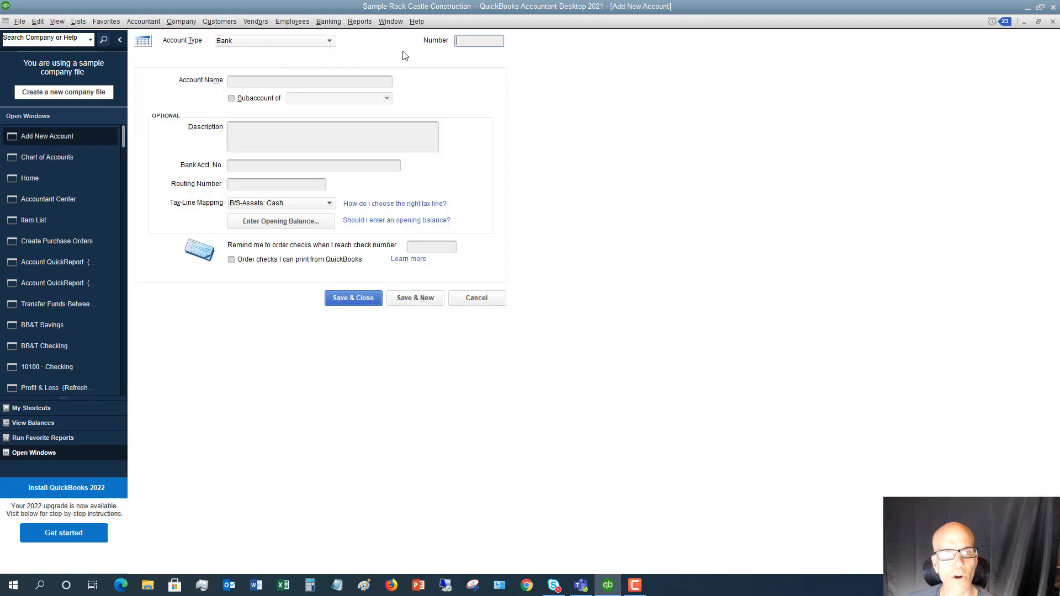
text(1)
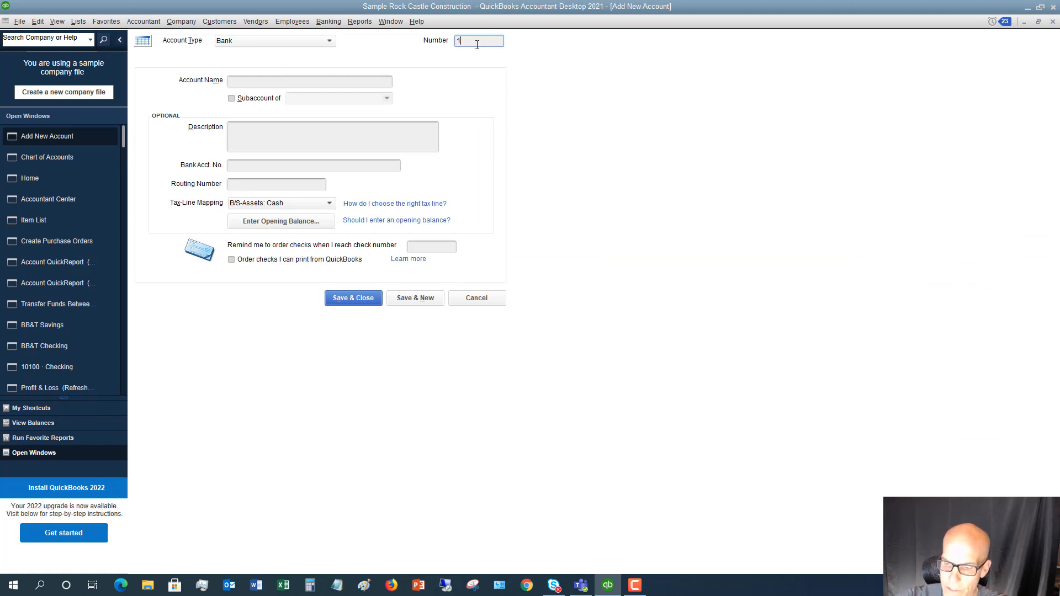
text(0450)
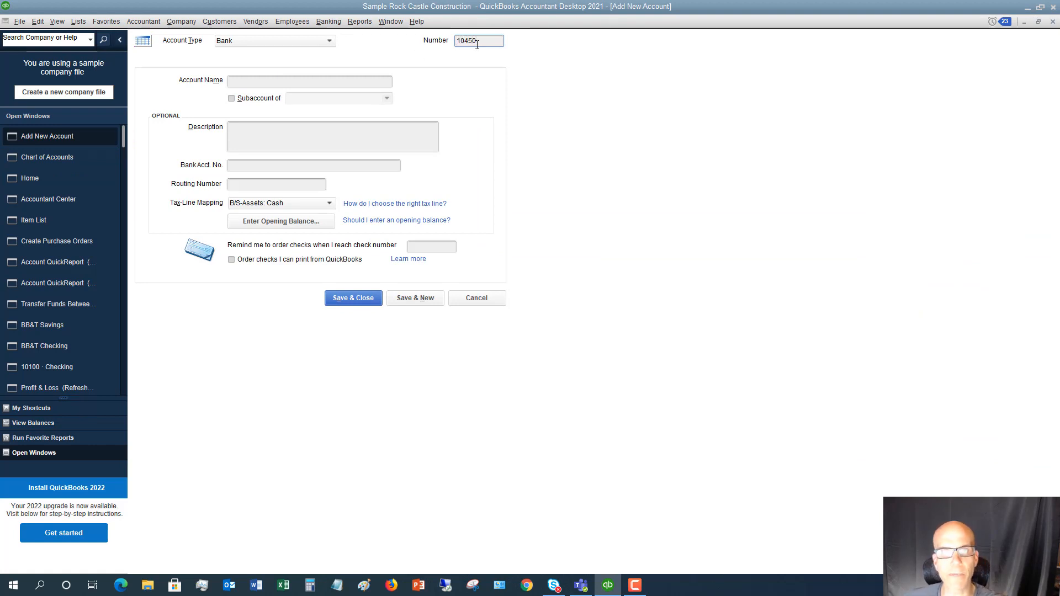
click(309, 80)
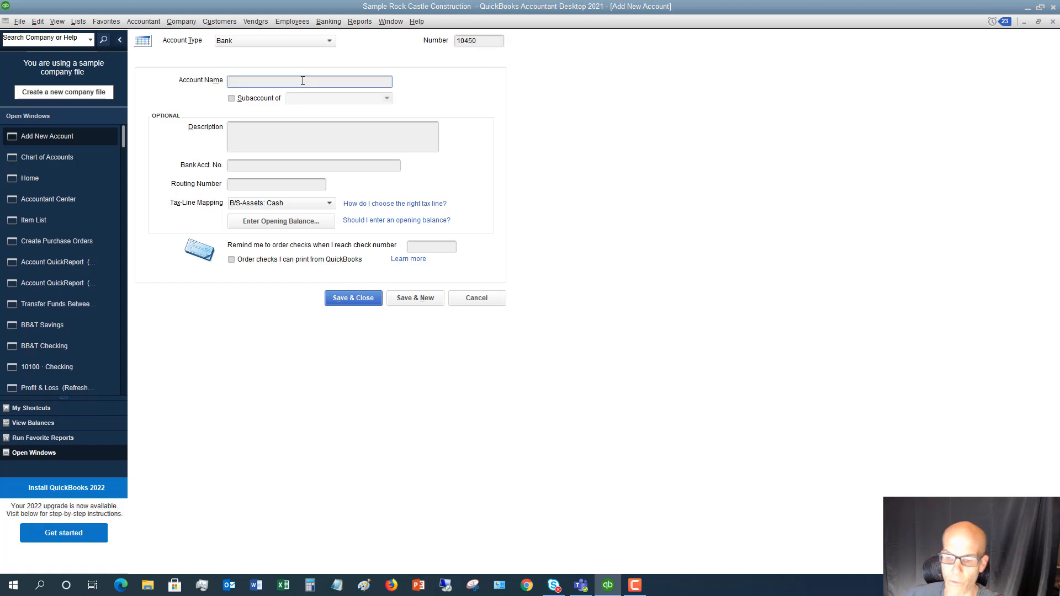
text(Pet)
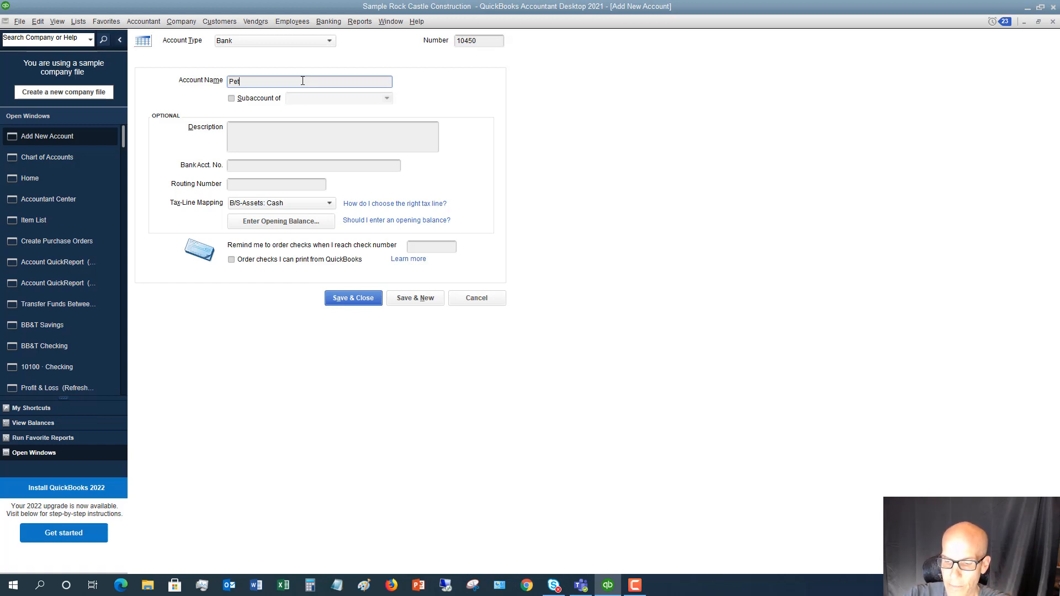
text(ty Cash)
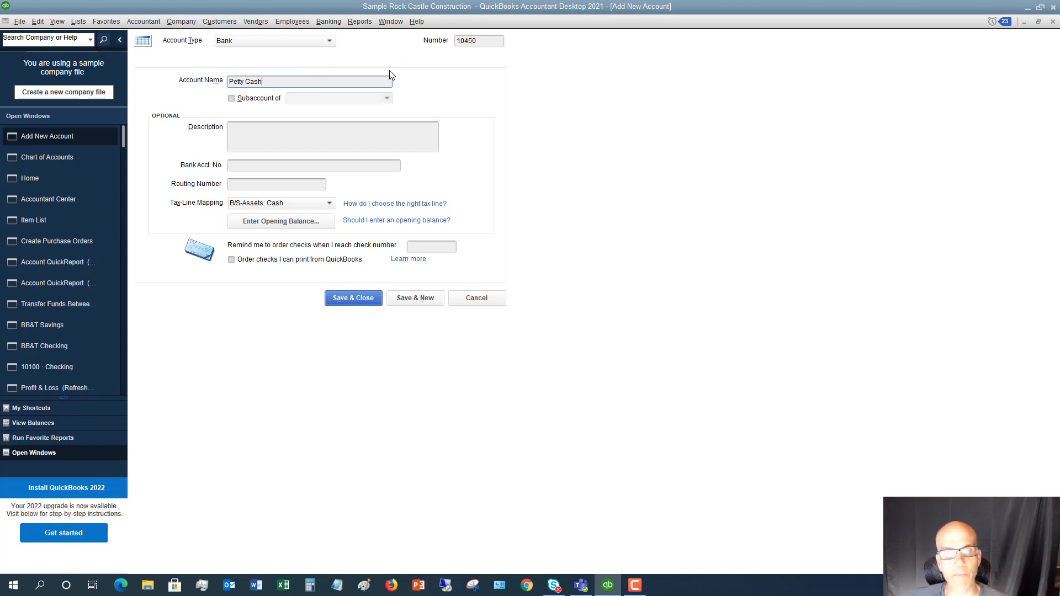
mouse_move(675, 143)
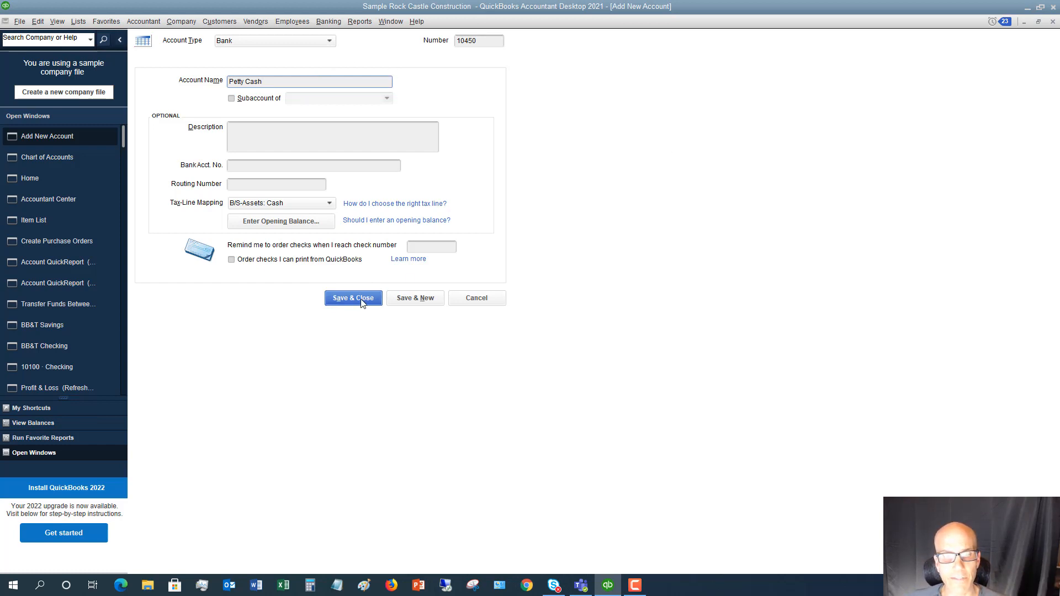
Save the Petty Cash account and select its 10450 row in the chart of accounts.
click(352, 298)
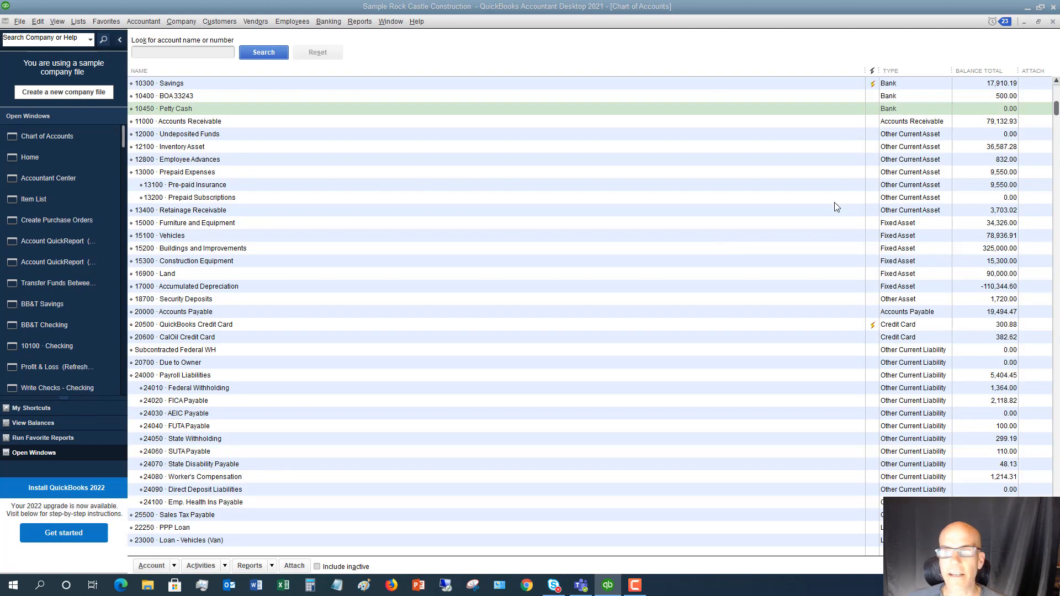
click(176, 109)
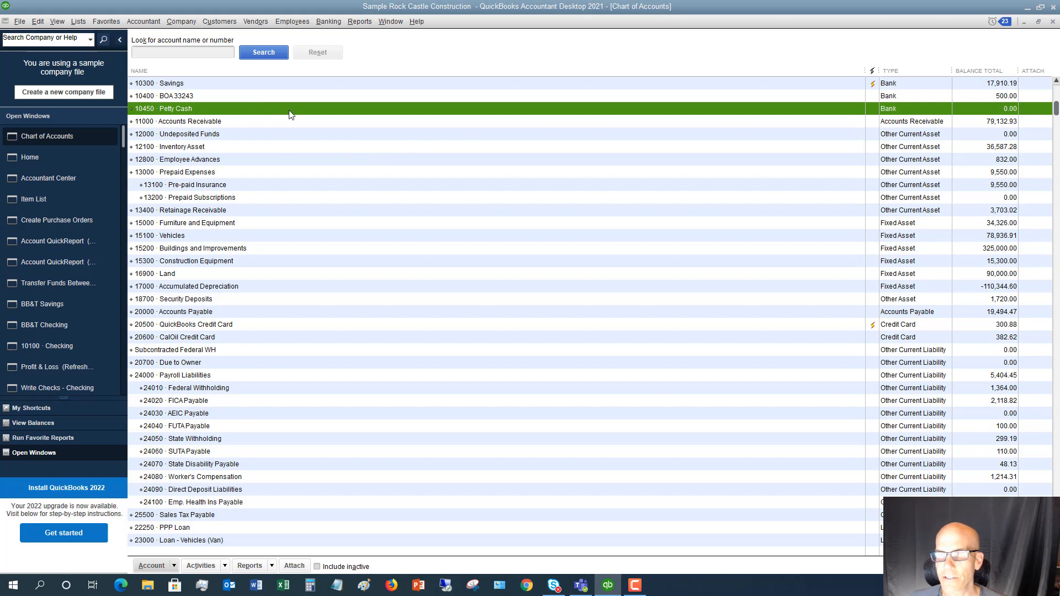
scroll(up, 3)
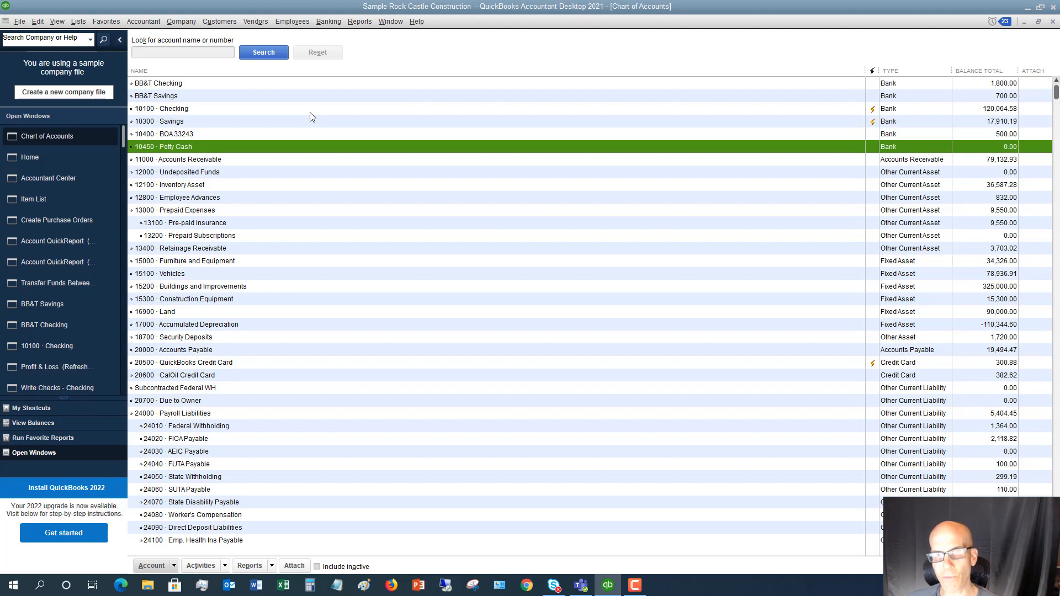
mouse_move(402, 88)
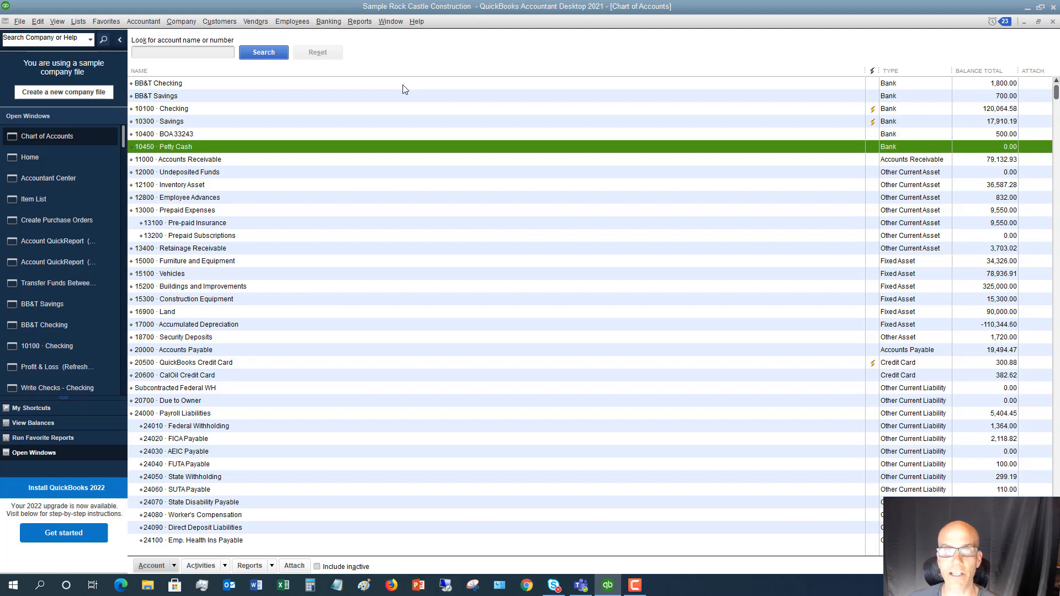
mouse_move(401, 90)
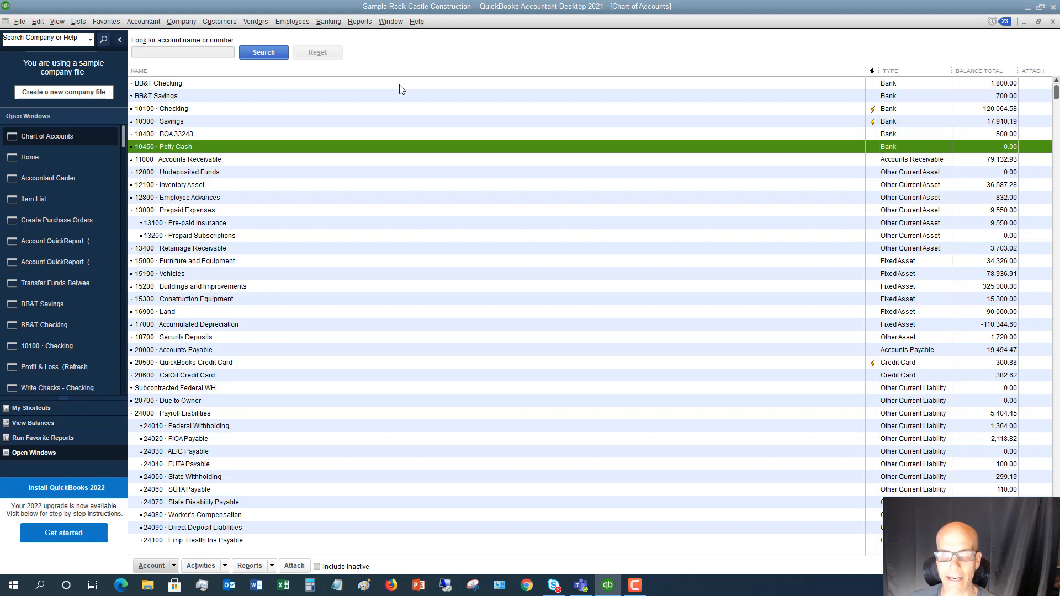
mouse_move(263, 152)
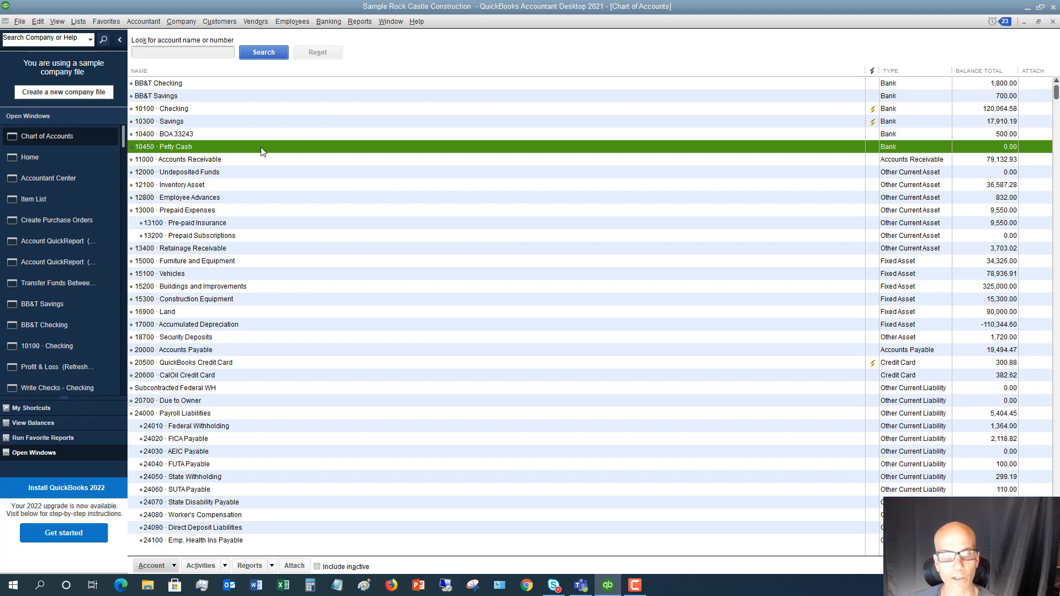
mouse_move(606, 155)
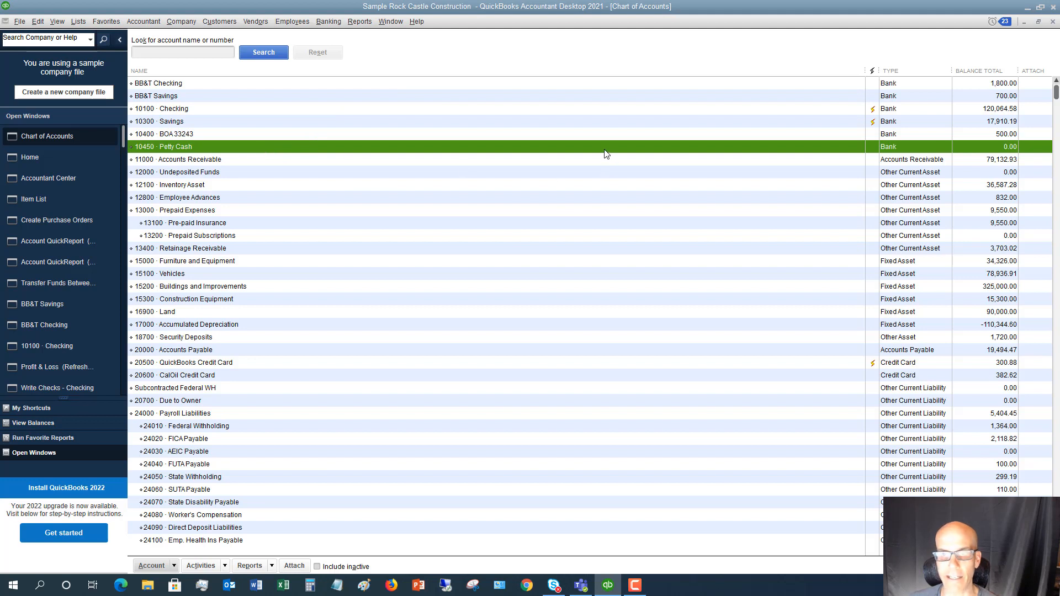
mouse_move(602, 152)
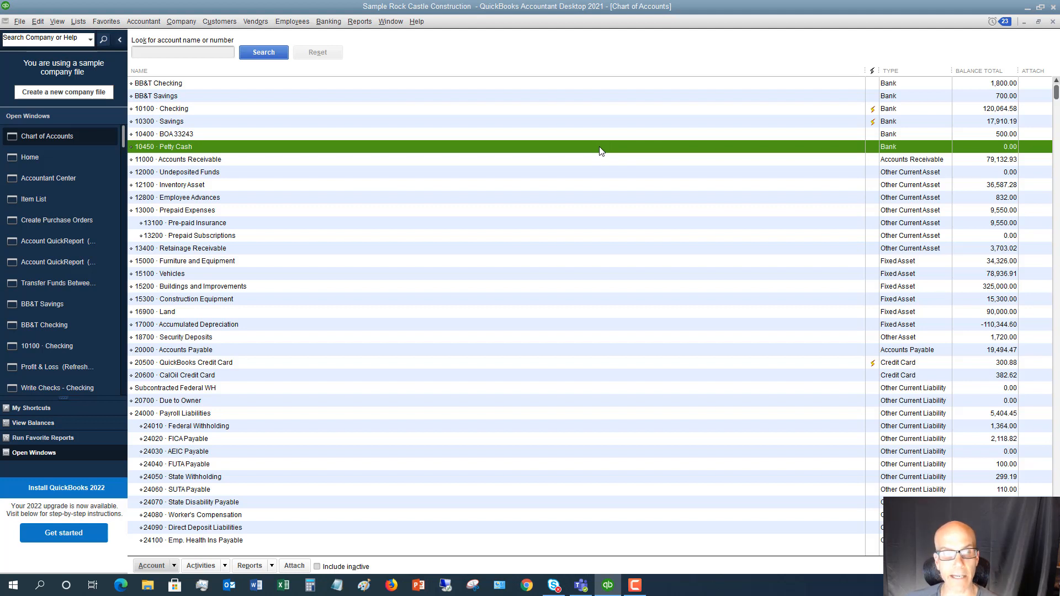
mouse_move(470, 150)
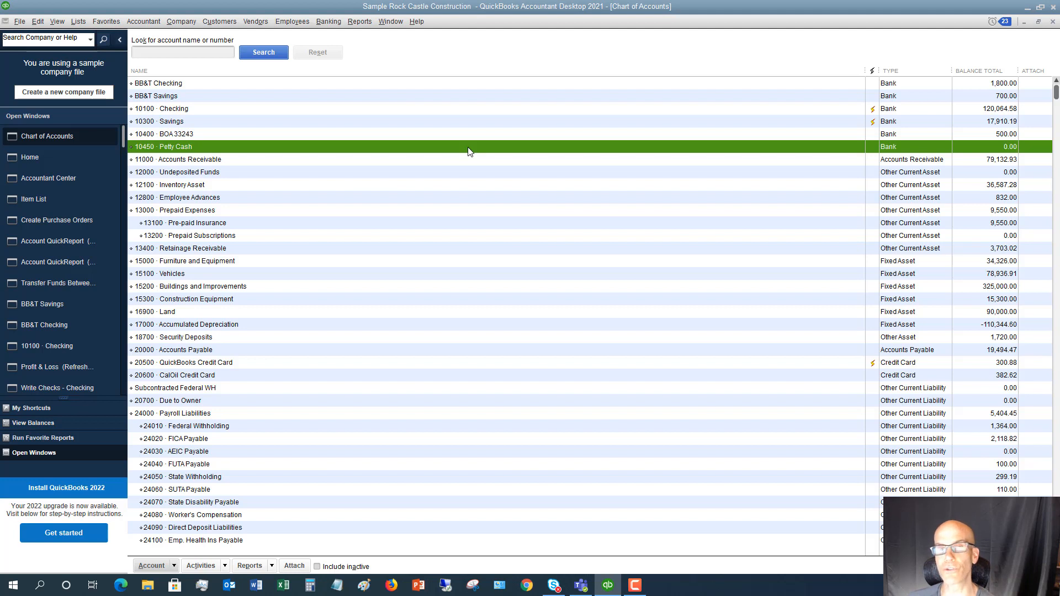
mouse_move(463, 128)
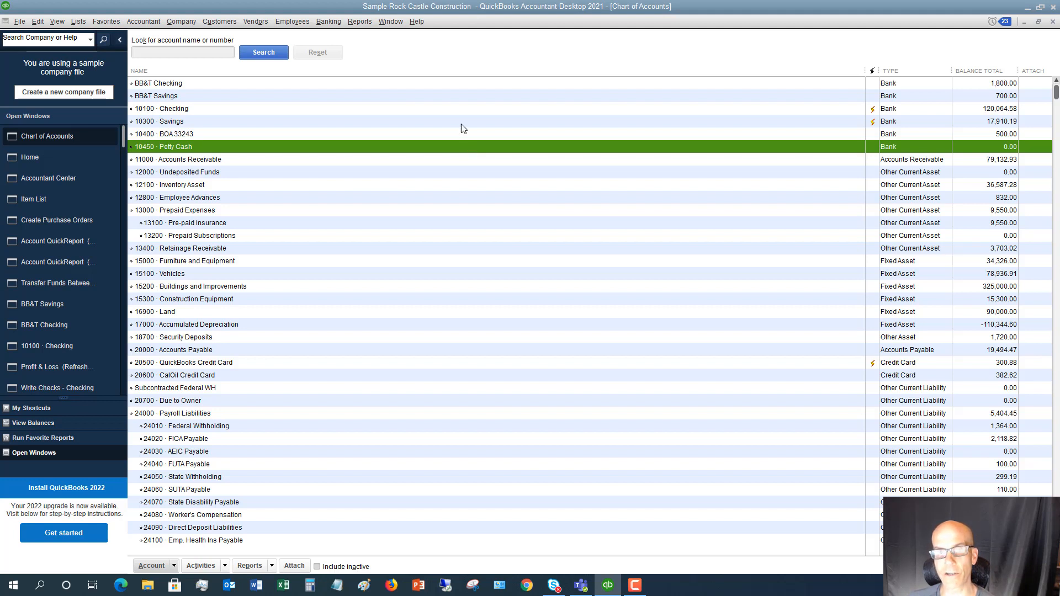
Transfer 500 from BB&T Checking to 10450 Petty Cash via Transfer Funds.
click(329, 21)
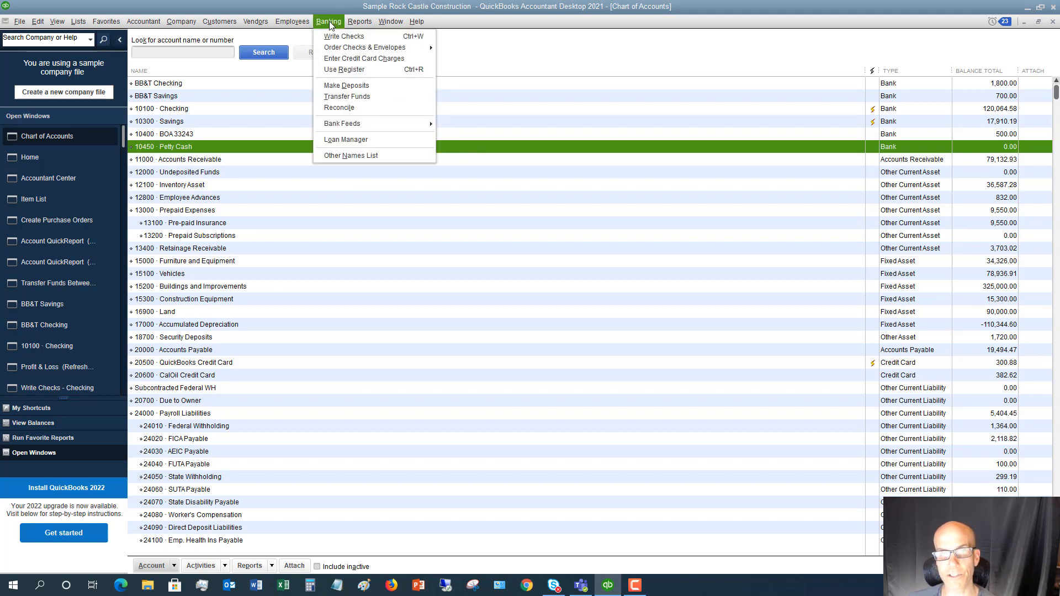
mouse_move(347, 96)
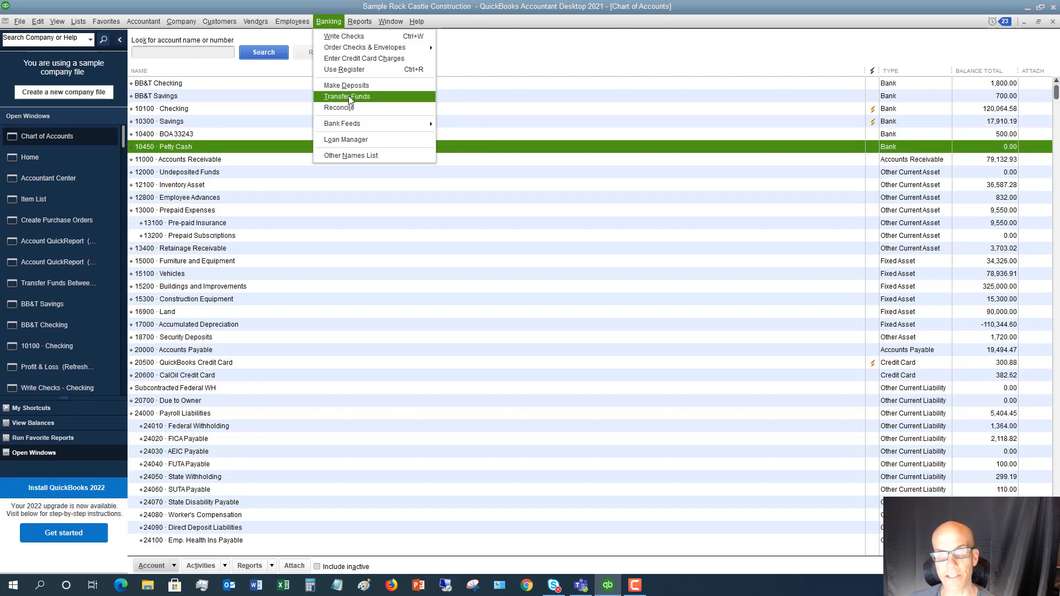
click(346, 96)
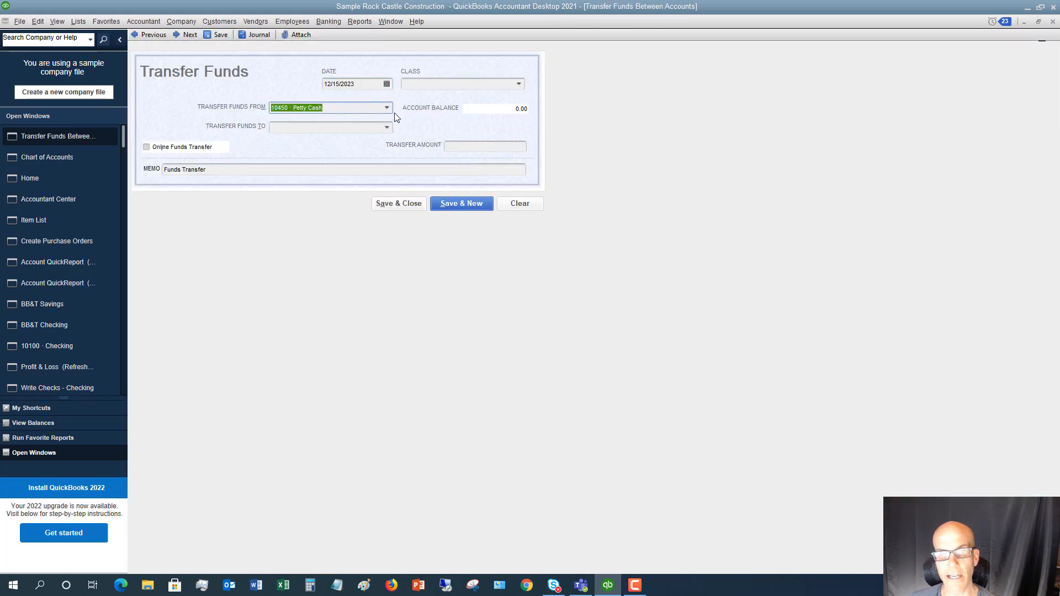
click(386, 107)
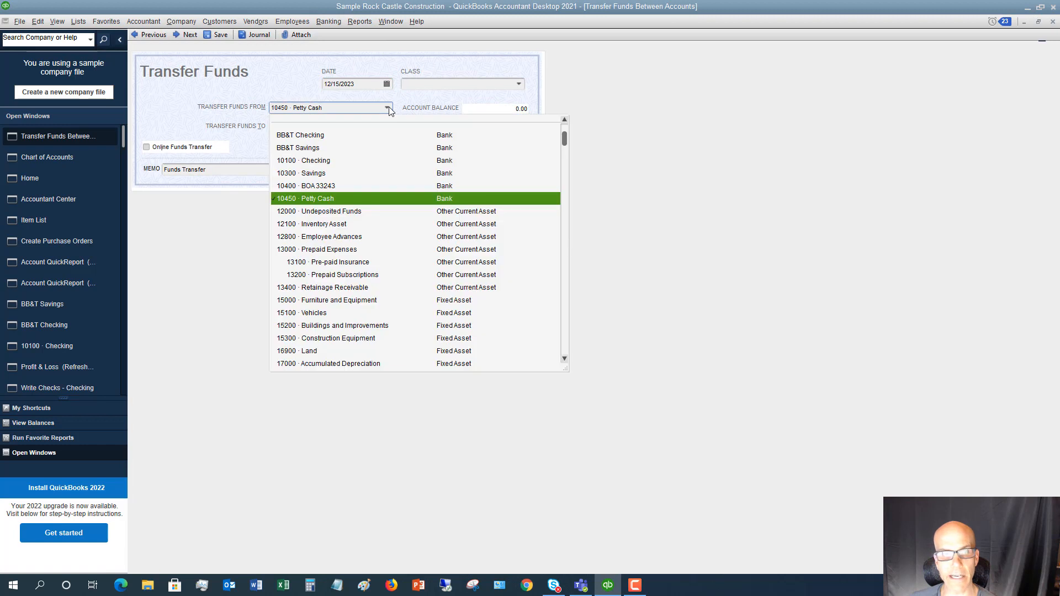
click(299, 135)
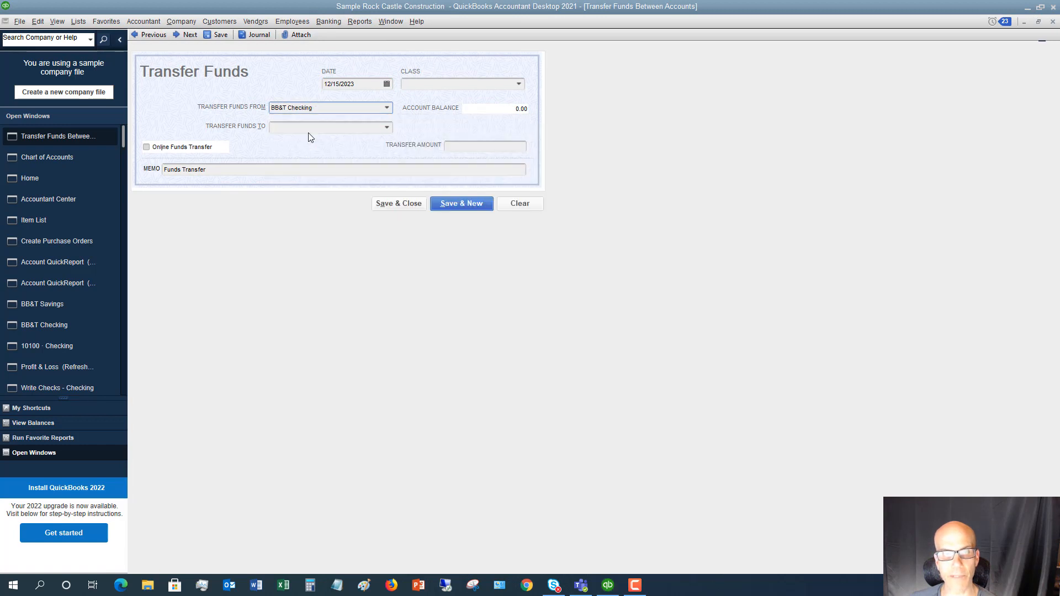
click(387, 126)
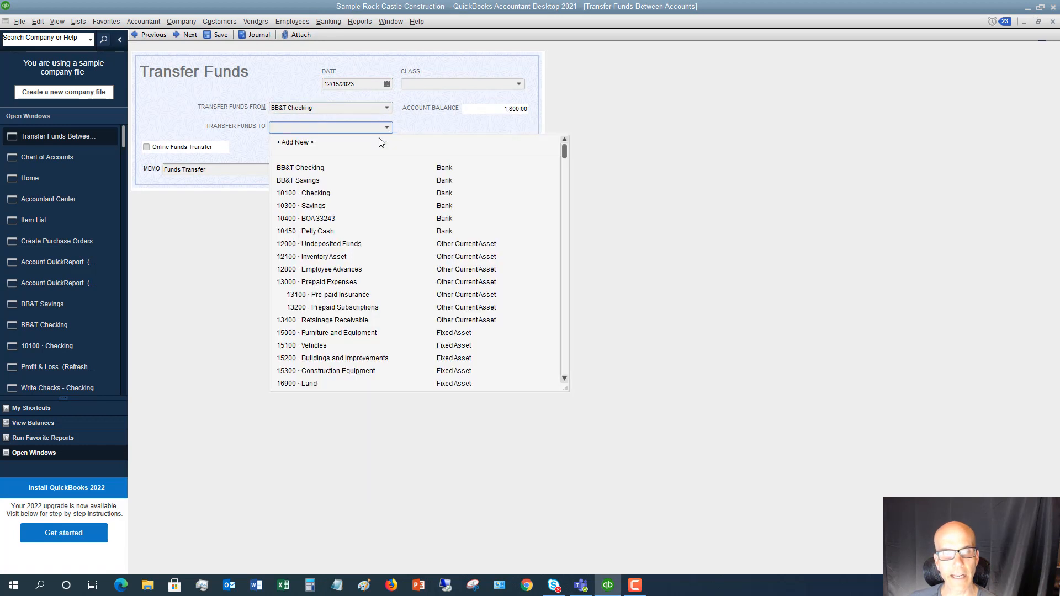
click(315, 231)
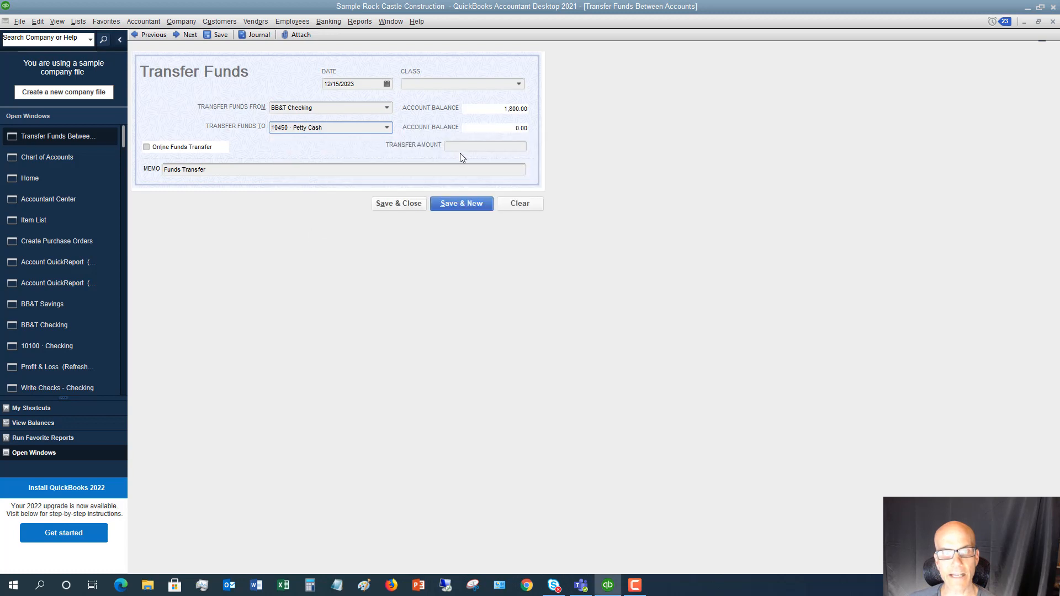
click(485, 146)
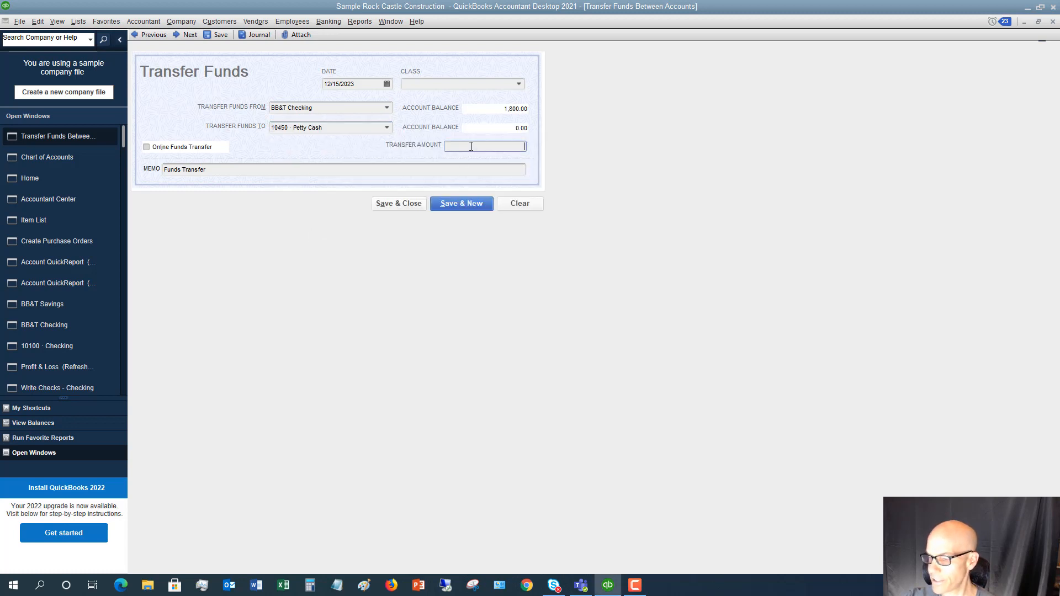
text(500)
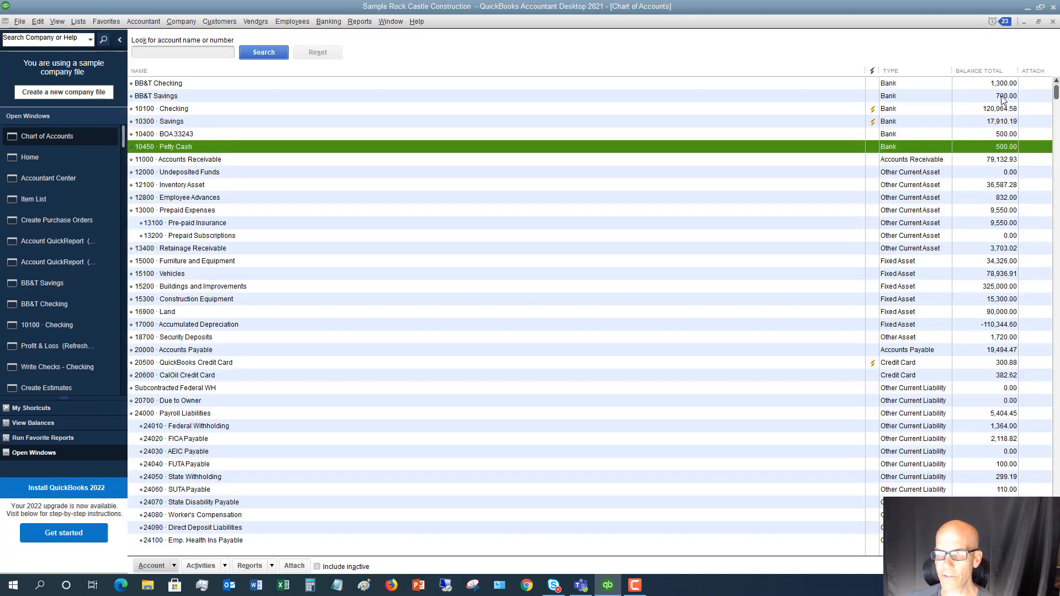
mouse_move(838, 130)
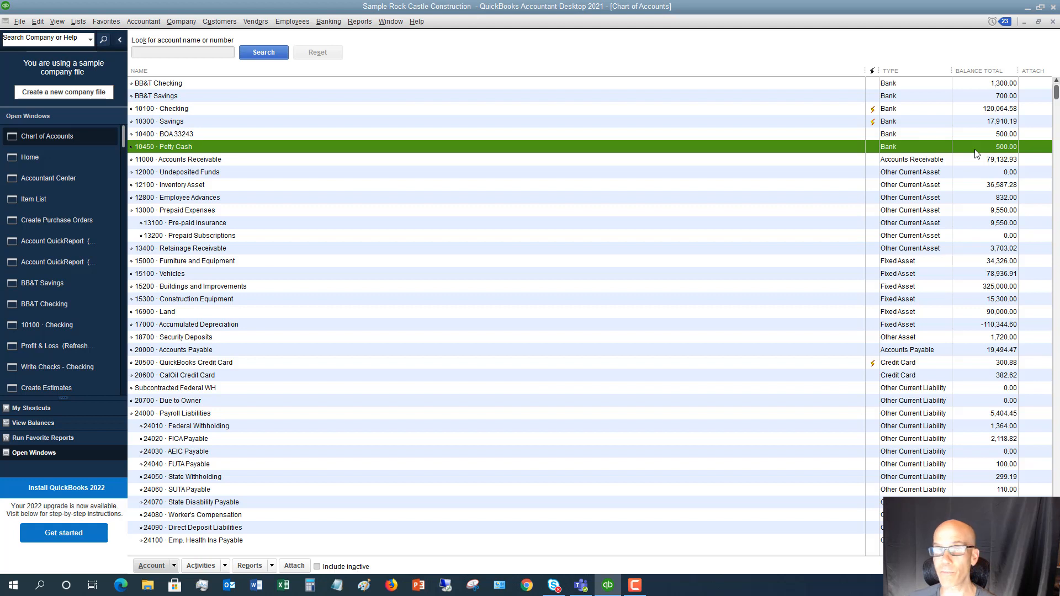
mouse_move(338, 147)
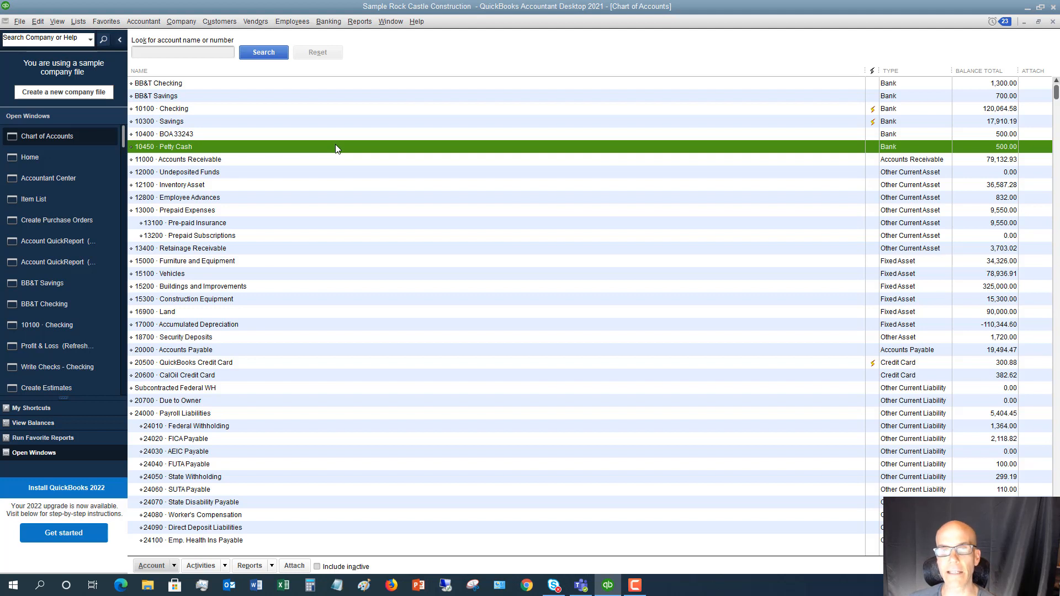
mouse_move(330, 149)
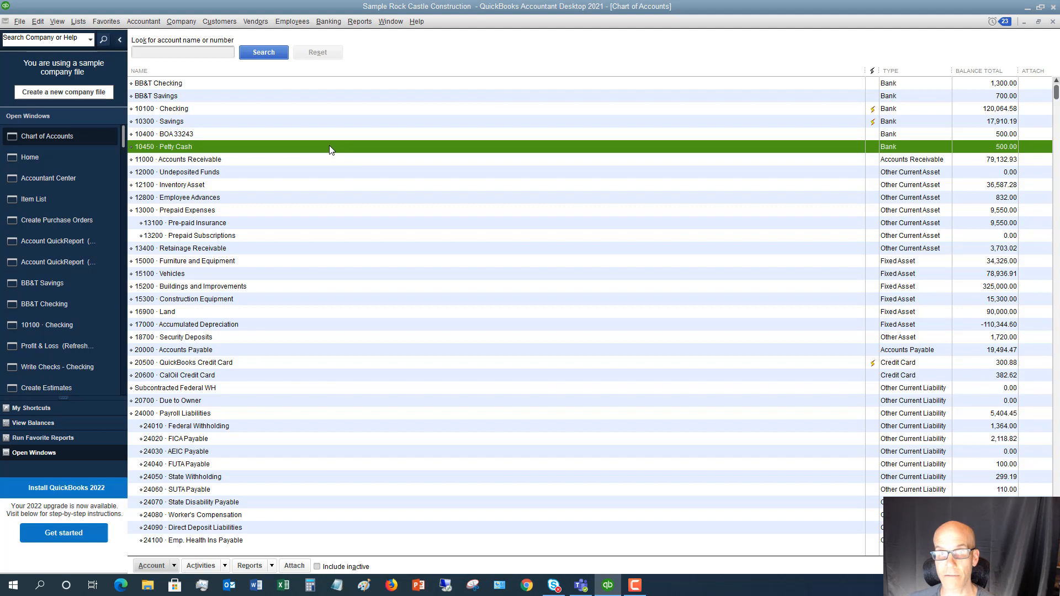
mouse_move(325, 149)
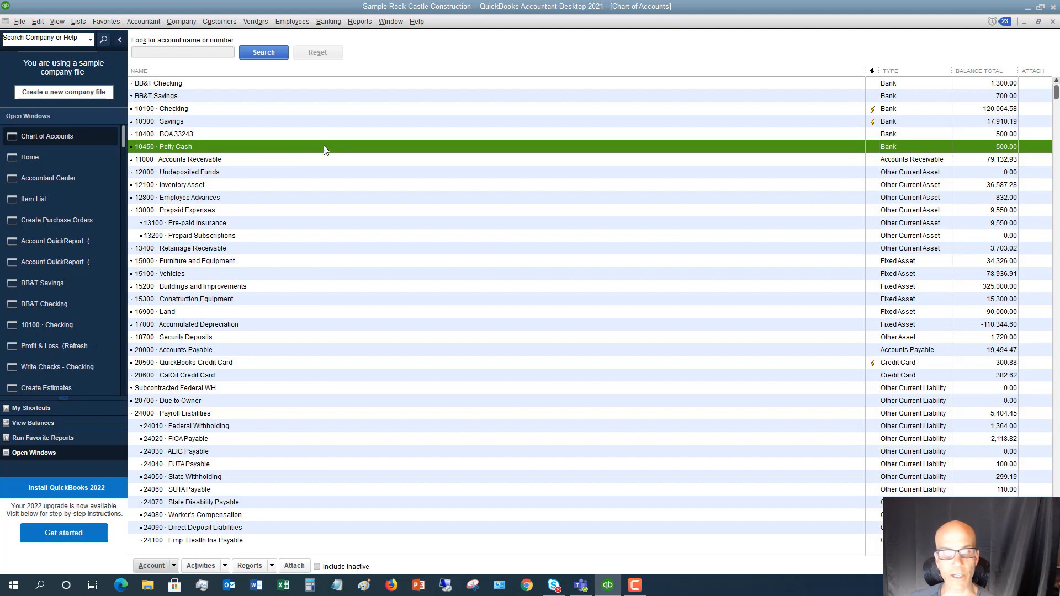
mouse_move(333, 149)
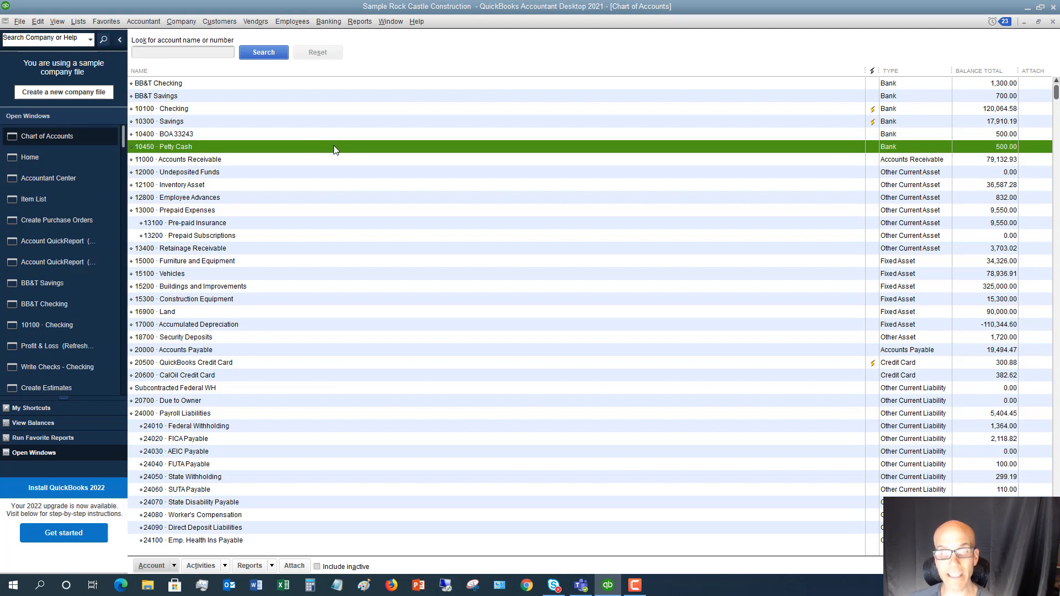
Open the Petty Cash register and choose the employee as payee of the first entry.
double_click(173, 147)
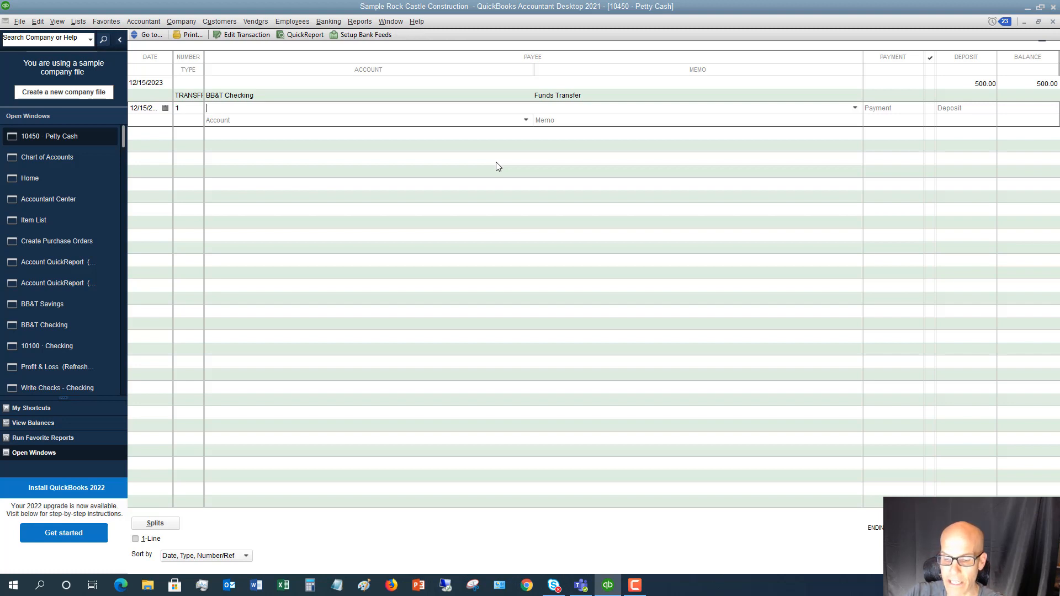
mouse_move(862, 120)
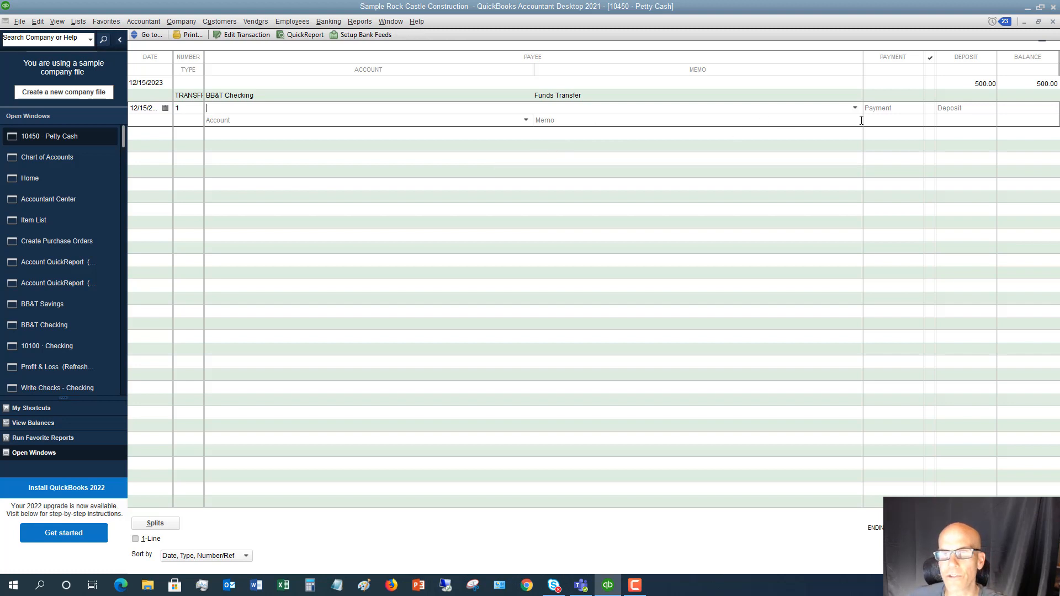
click(525, 108)
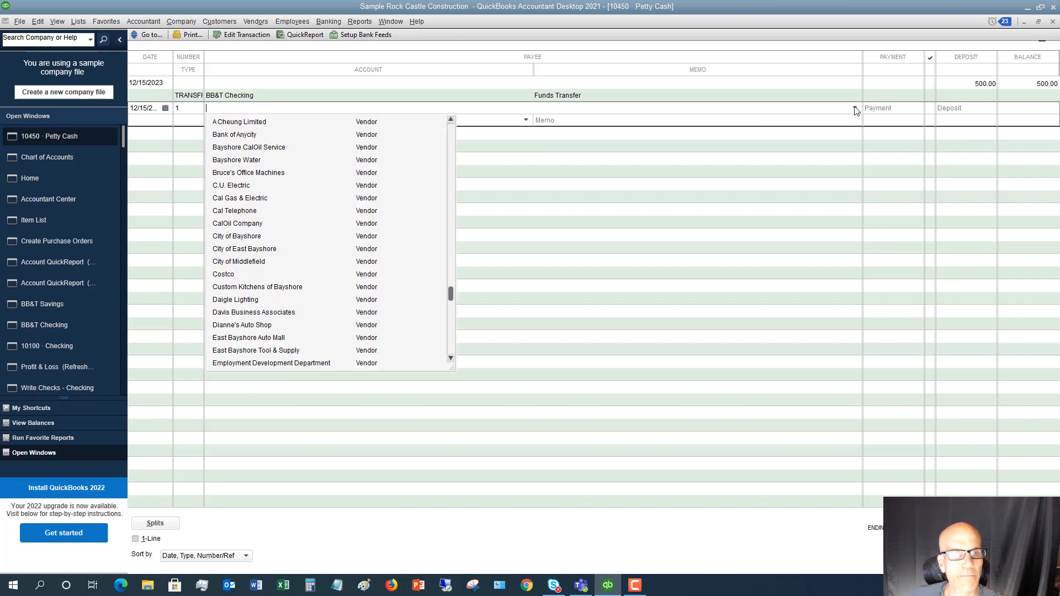
scroll(down, 3)
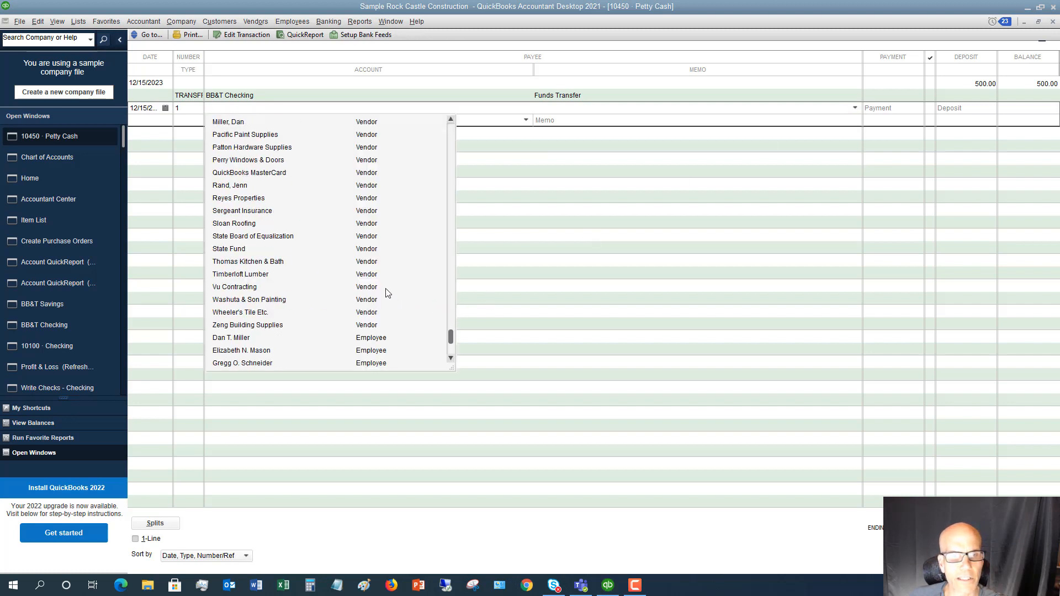
click(231, 338)
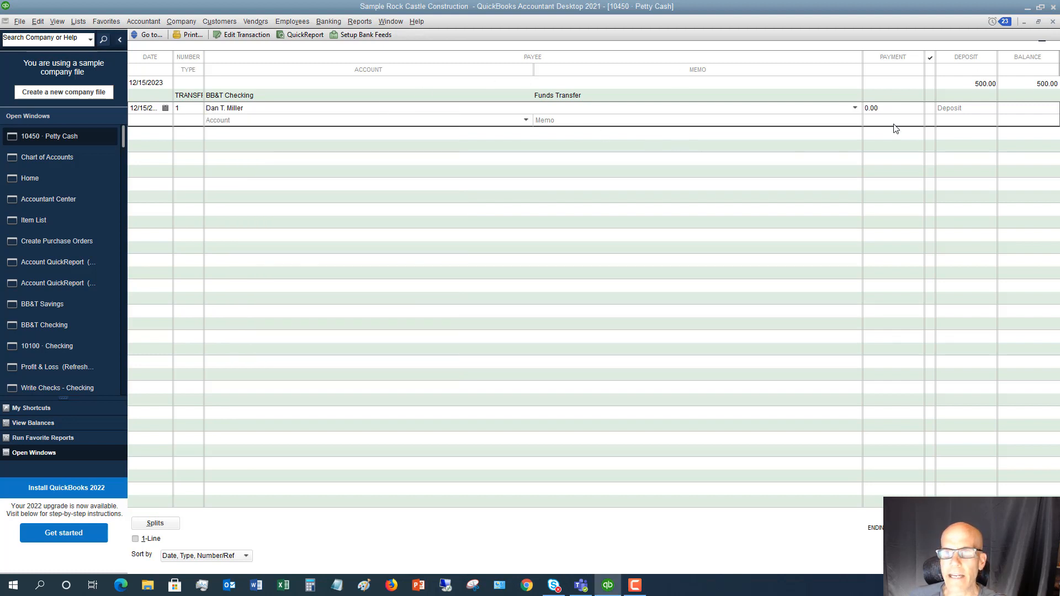
Enter a 20.00 payment to 63000 Office Supplies with memo Cash given for supplies.
click(893, 109)
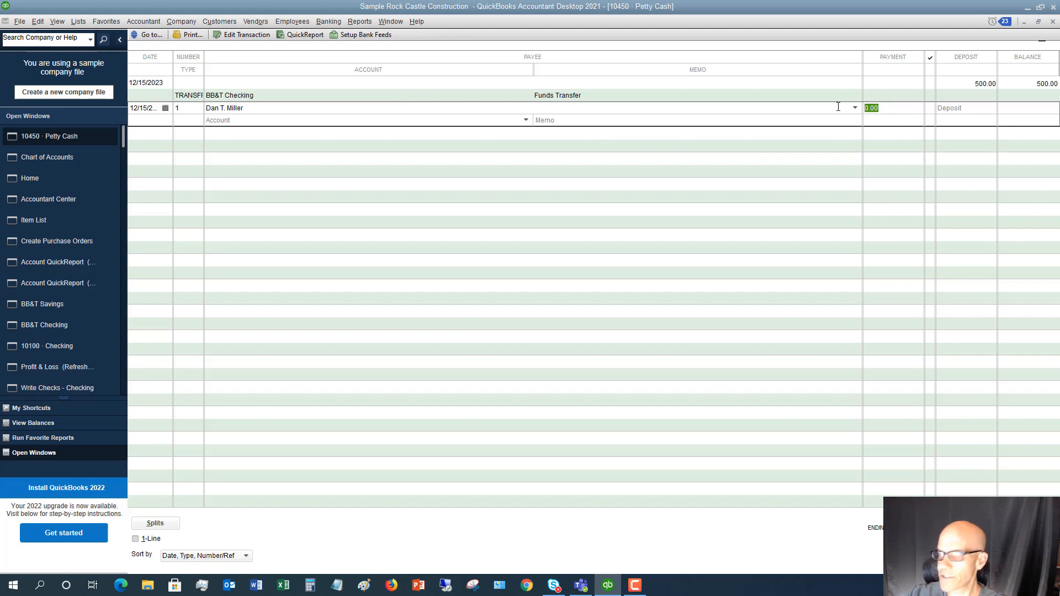
text(20.00)
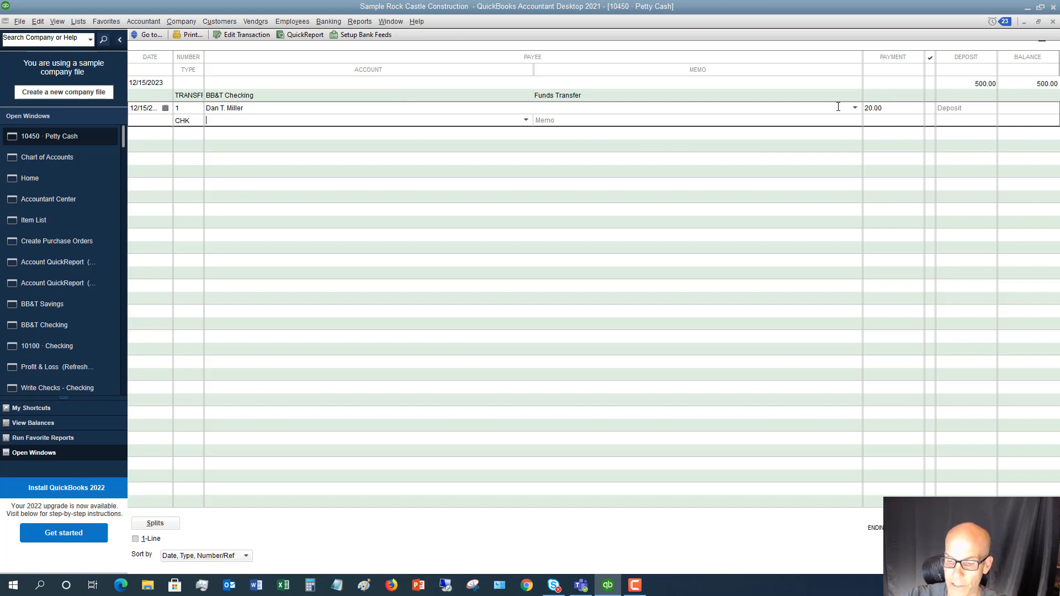
text(63000 · Office Supplies)
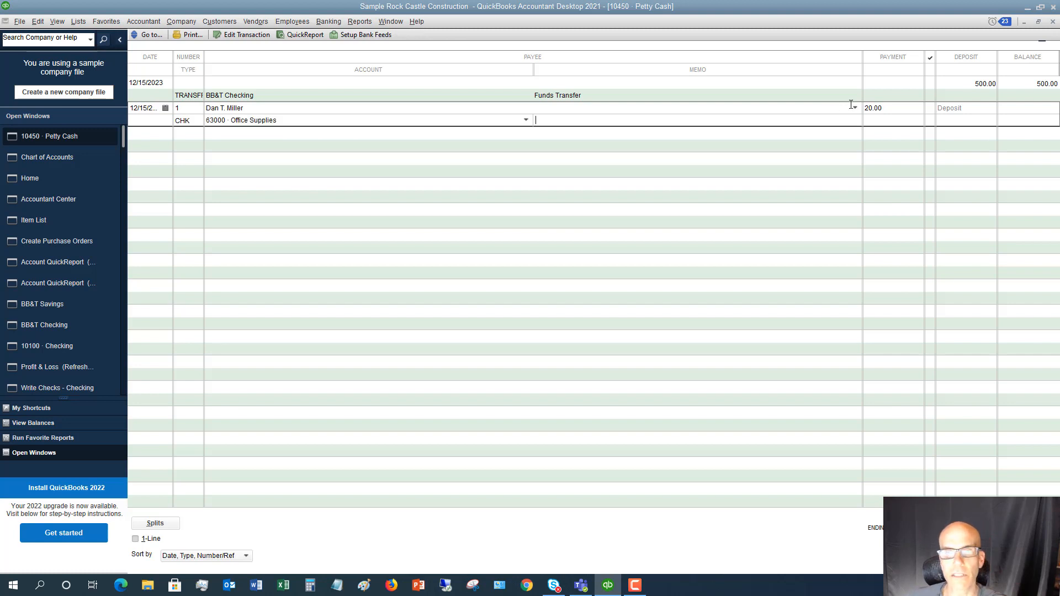
text(Cash given f)
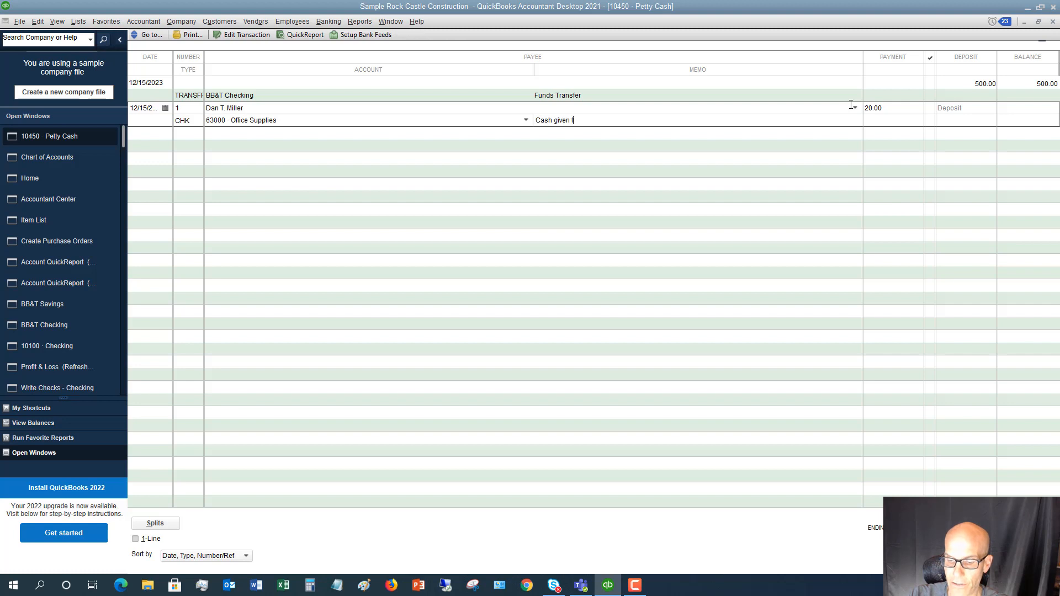
text(or supplies)
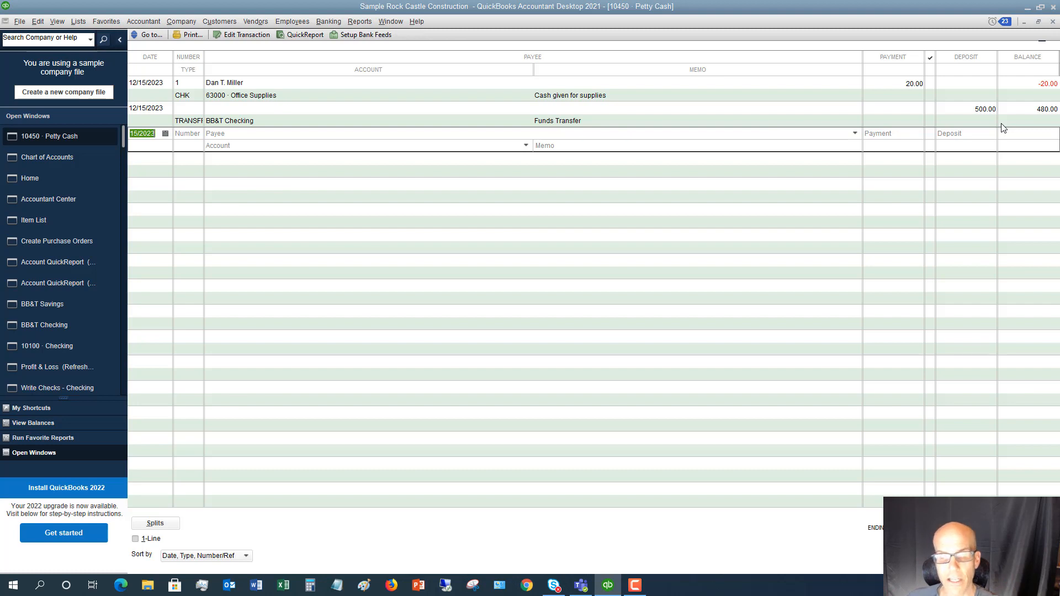
mouse_move(864, 122)
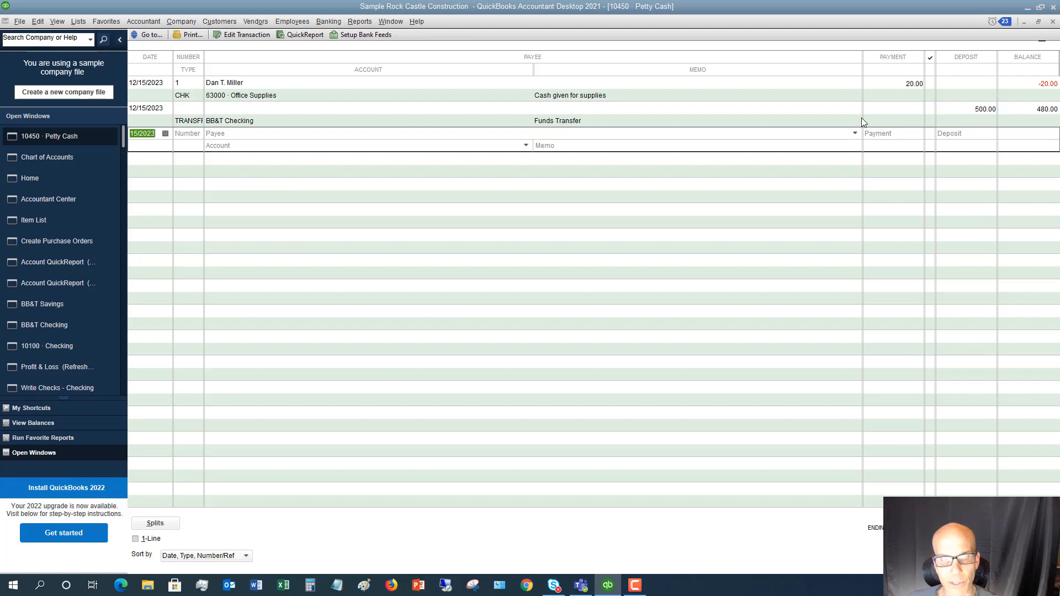
Number the second Petty Cash register entry 2.
text(2)
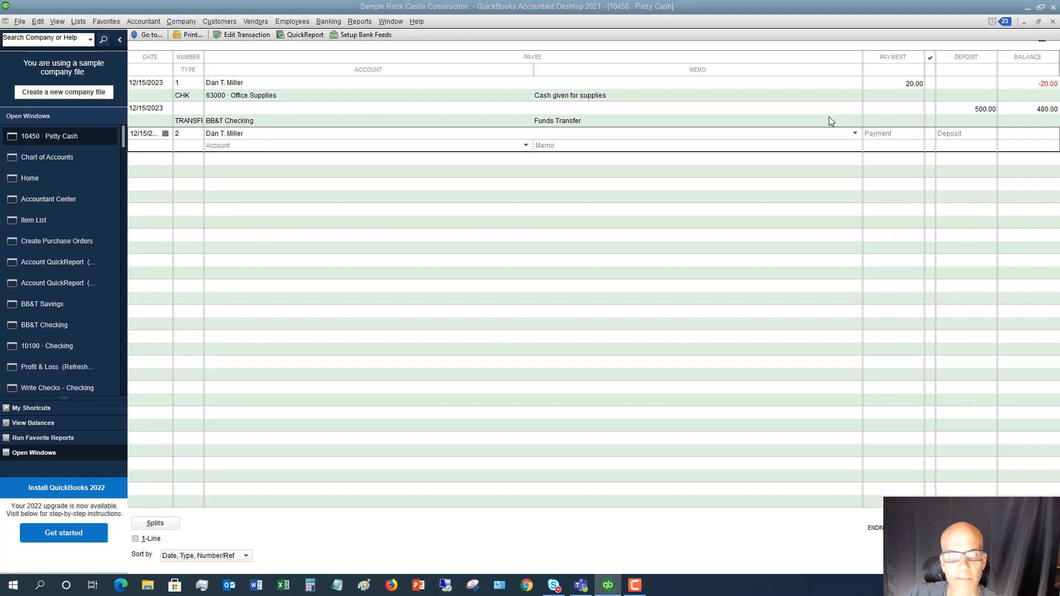
Enter 8.19 as the deposit amount for the second Petty Cash entry.
double_click(230, 134)
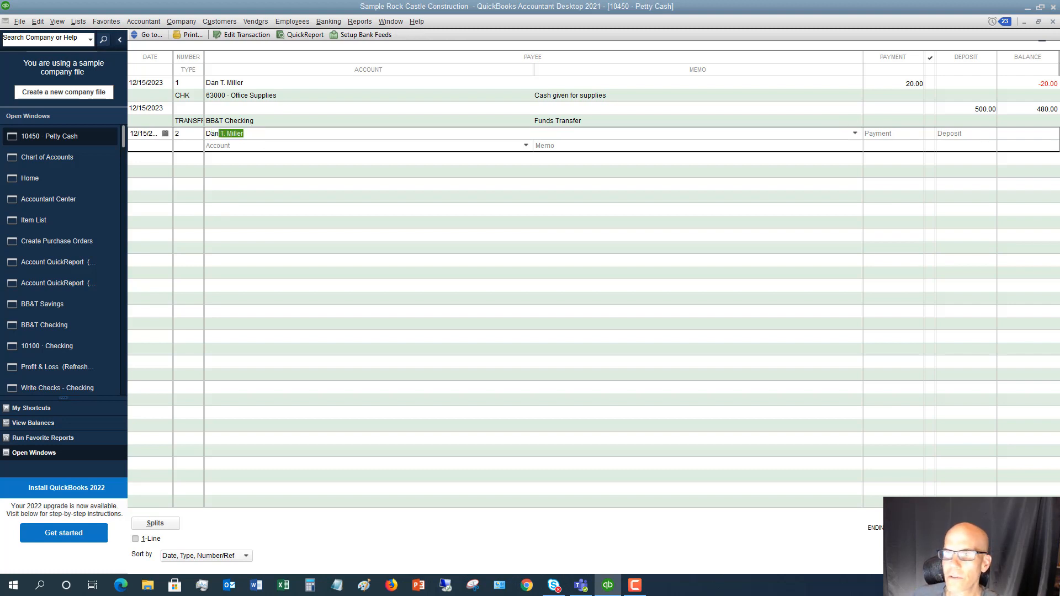
click(891, 132)
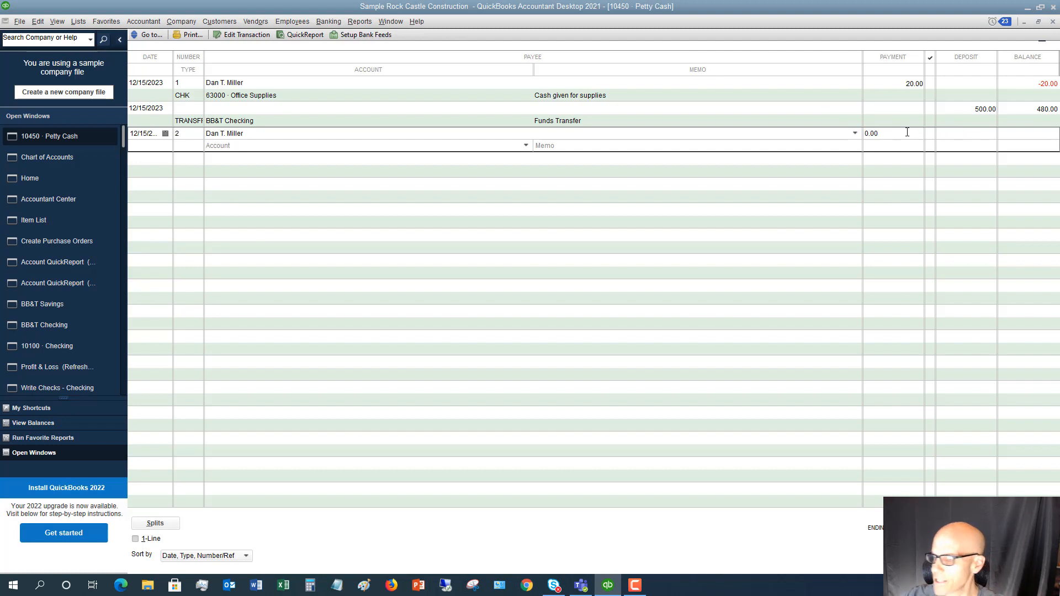
text(8.)
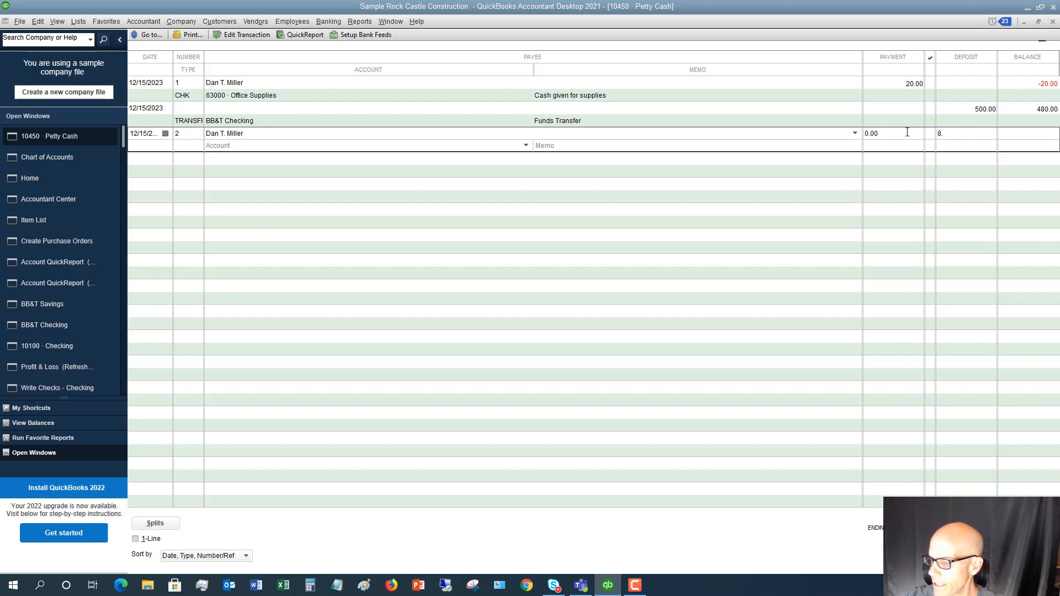
text(19)
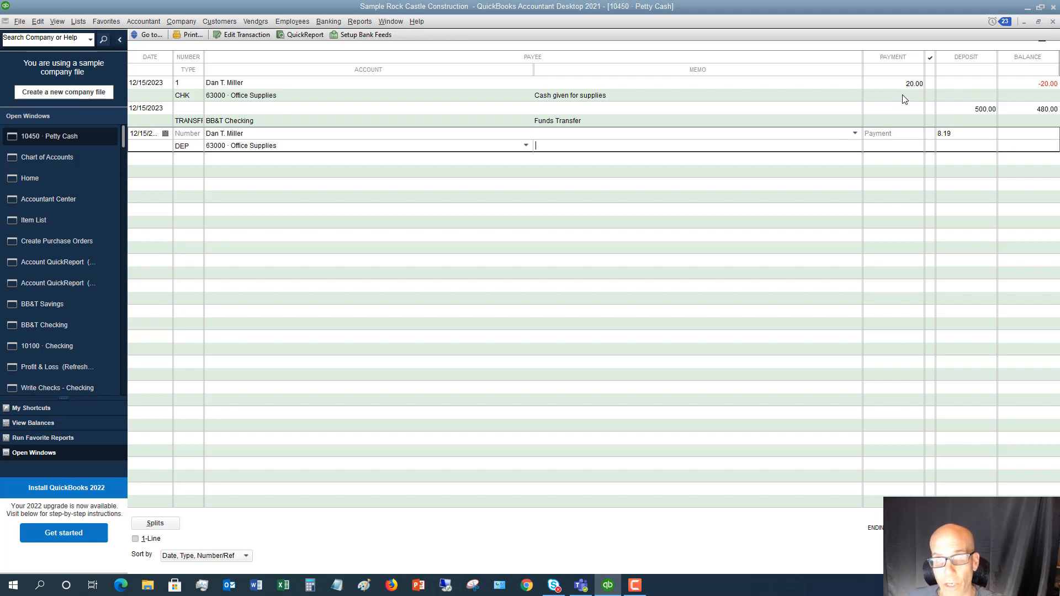
mouse_move(929, 144)
text(Deposit)
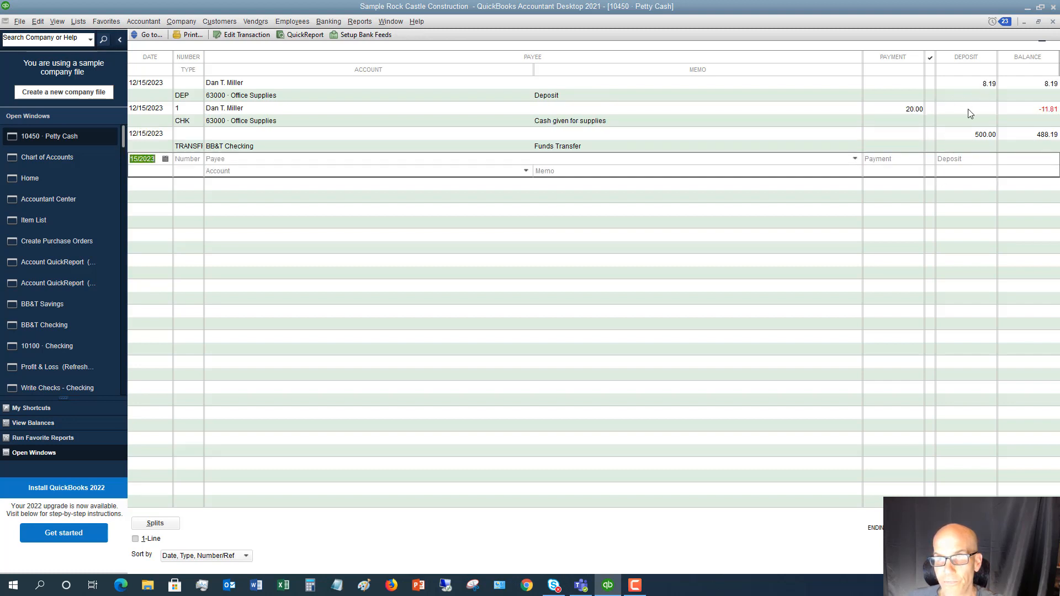
mouse_move(987, 128)
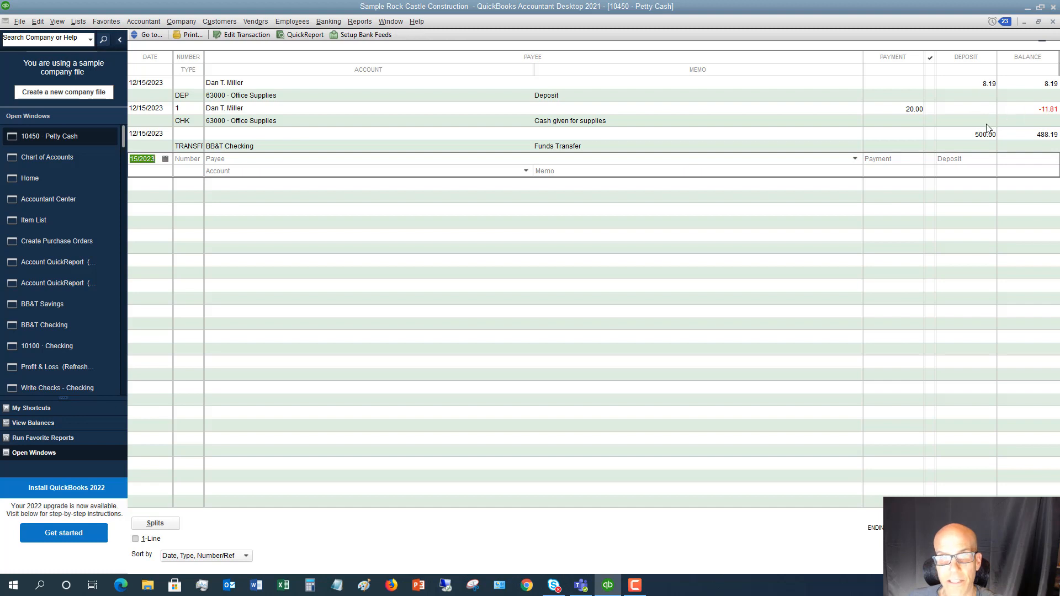
mouse_move(466, 119)
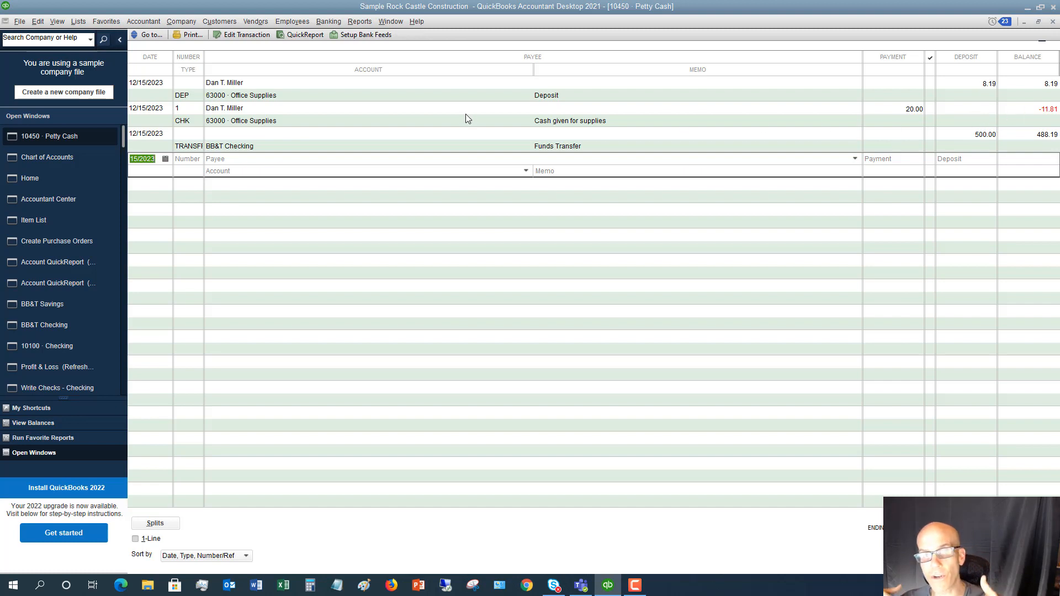